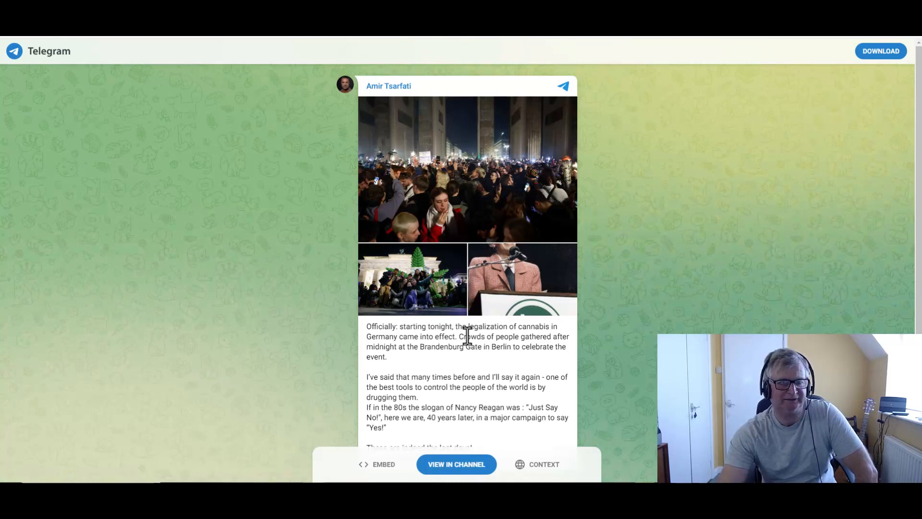
mouse_move(467, 338)
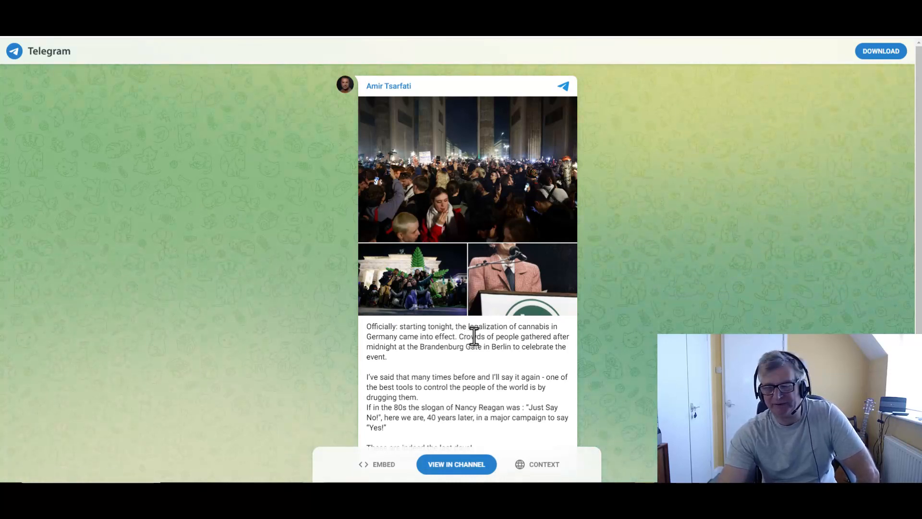
mouse_move(549, 346)
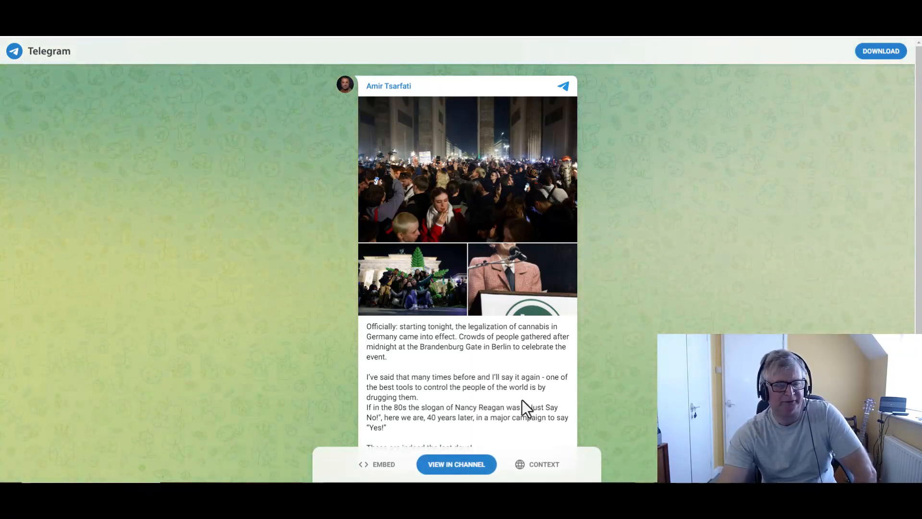
mouse_move(569, 402)
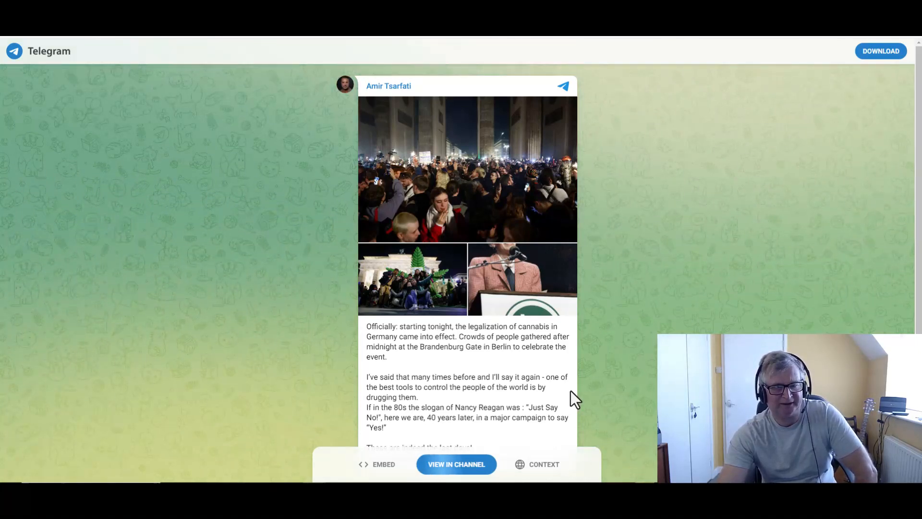
scroll("down", 3)
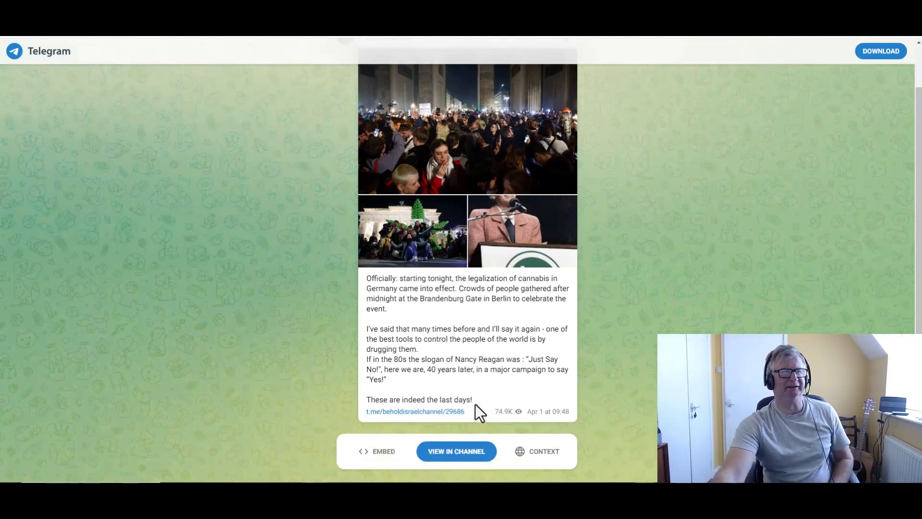
mouse_move(262, 122)
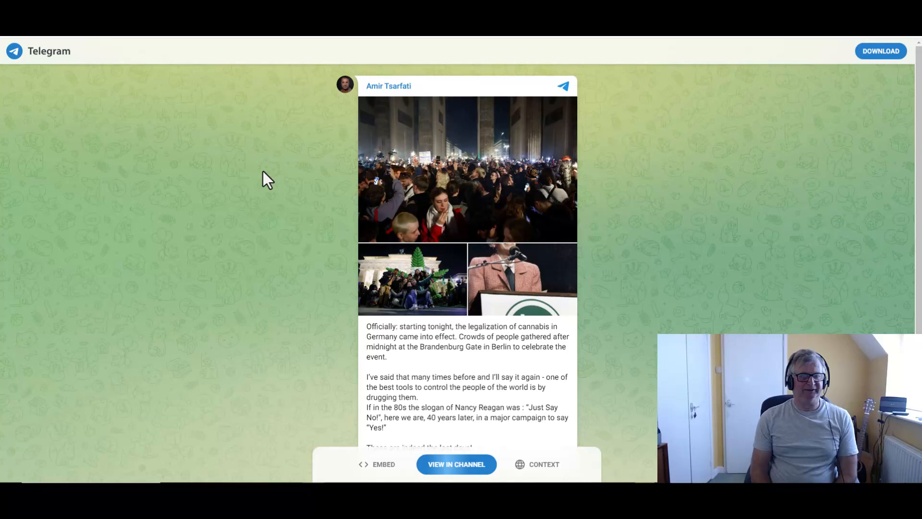
mouse_move(222, 50)
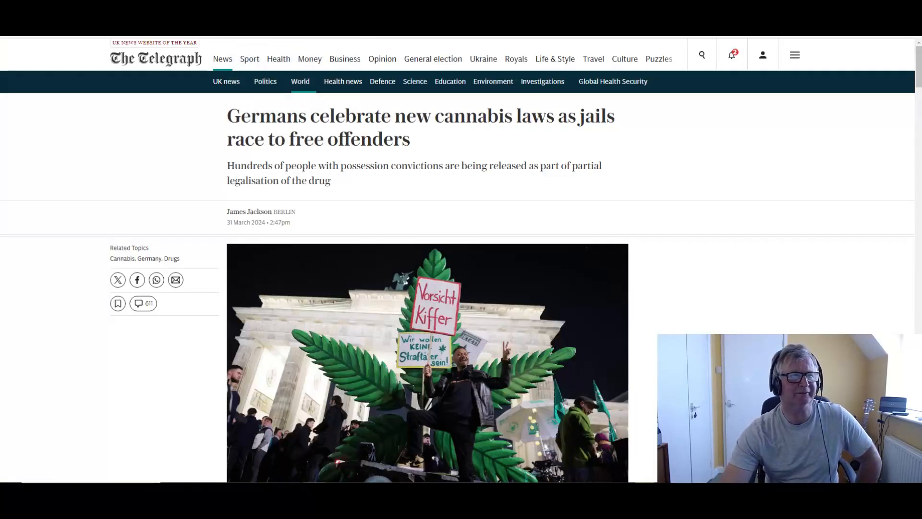
mouse_move(465, 150)
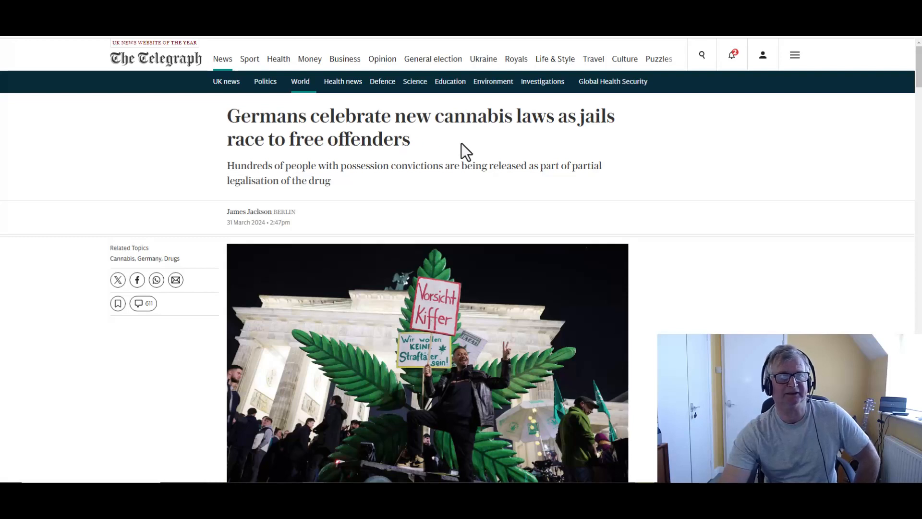
mouse_move(325, 165)
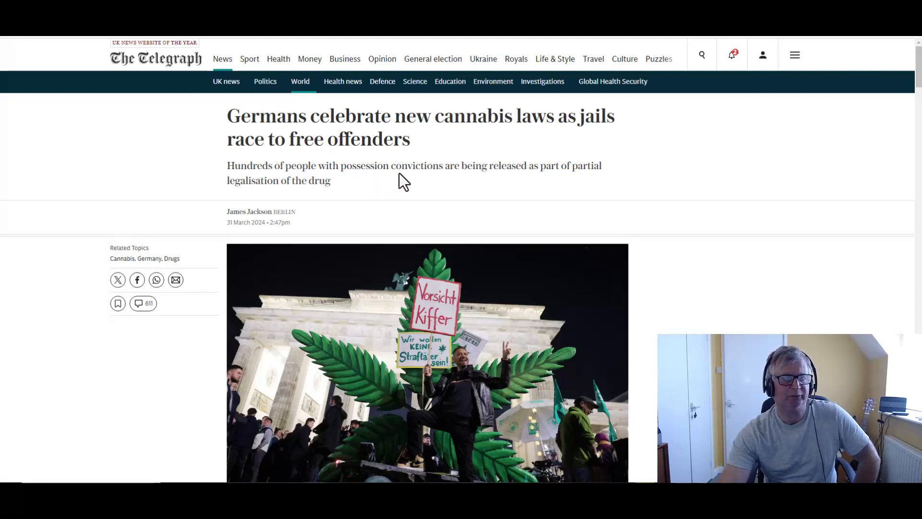
mouse_move(438, 182)
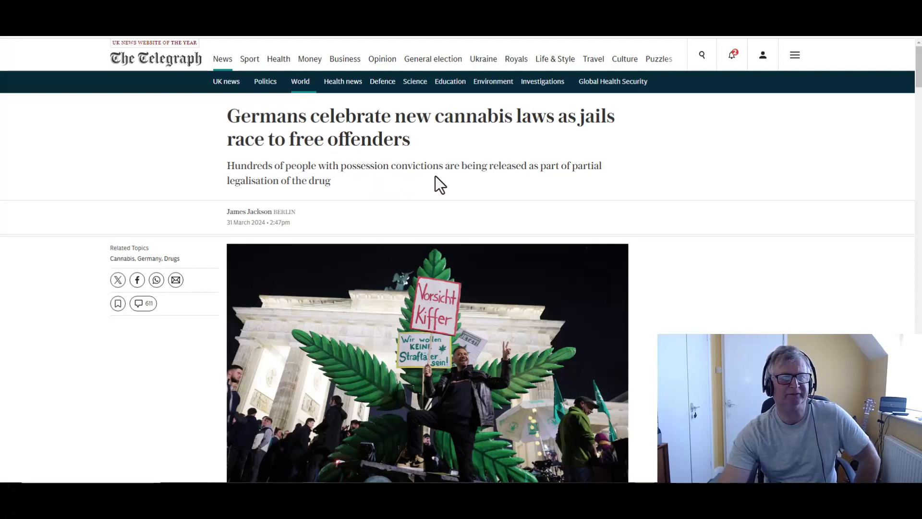
mouse_move(585, 198)
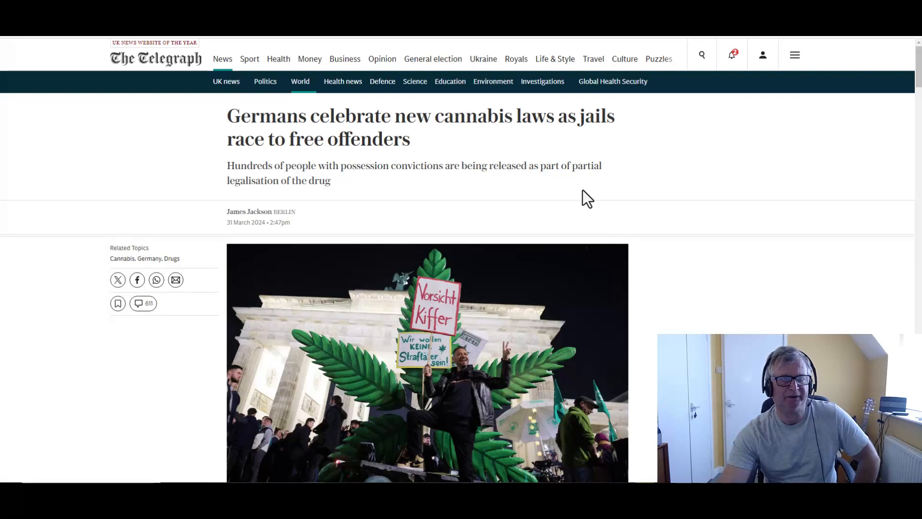
mouse_move(376, 198)
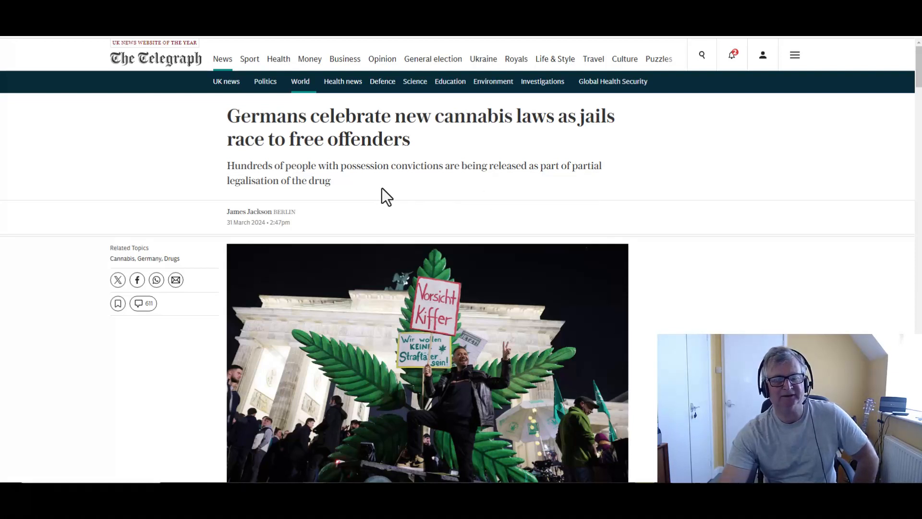
scroll("down", 3)
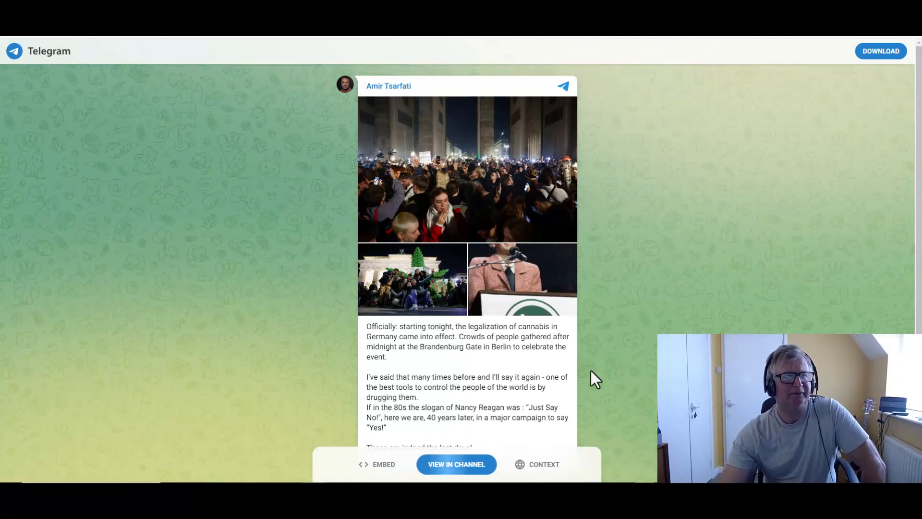
mouse_move(170, 242)
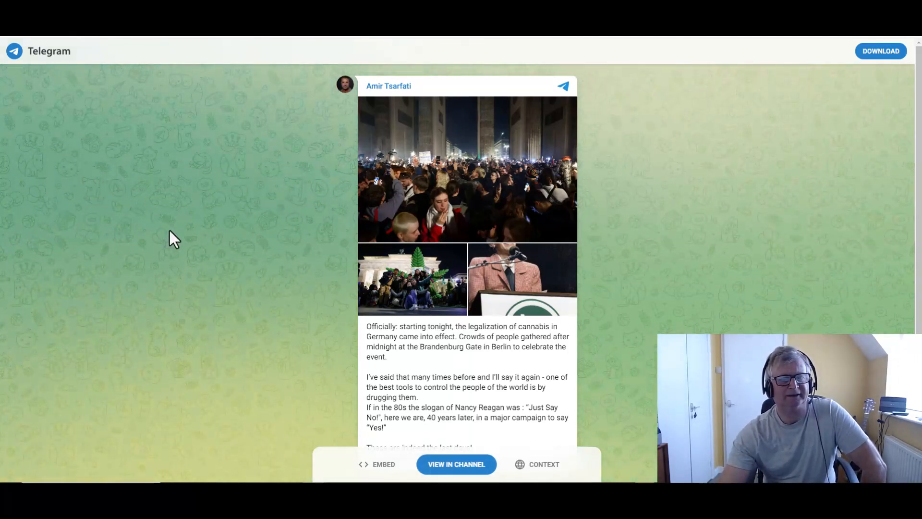
mouse_move(191, 244)
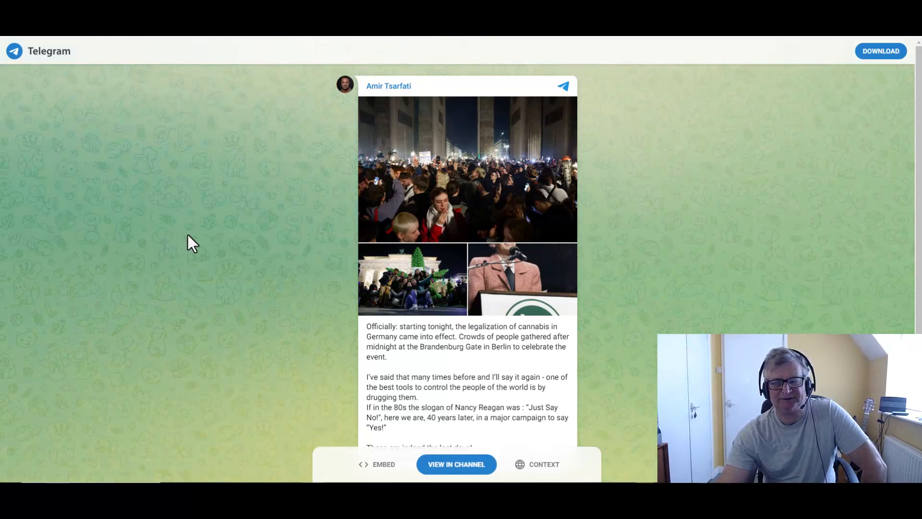
mouse_move(225, 179)
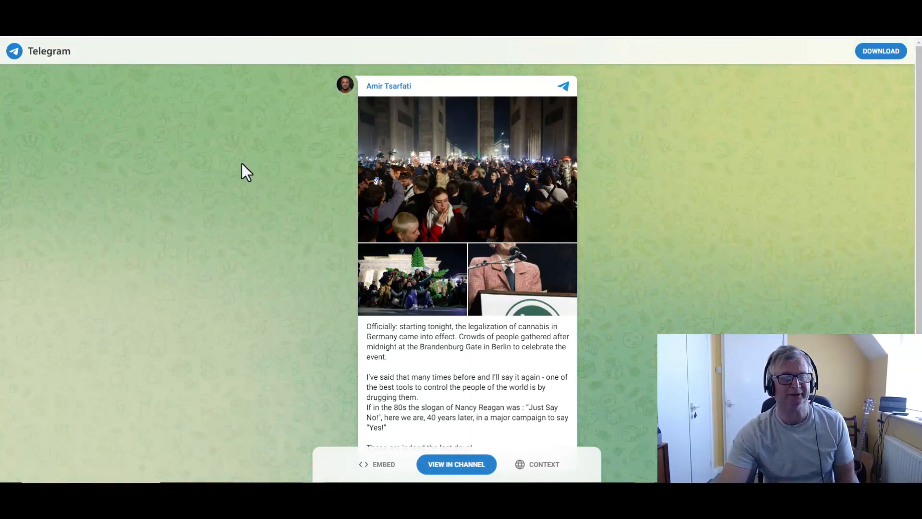
mouse_move(151, 219)
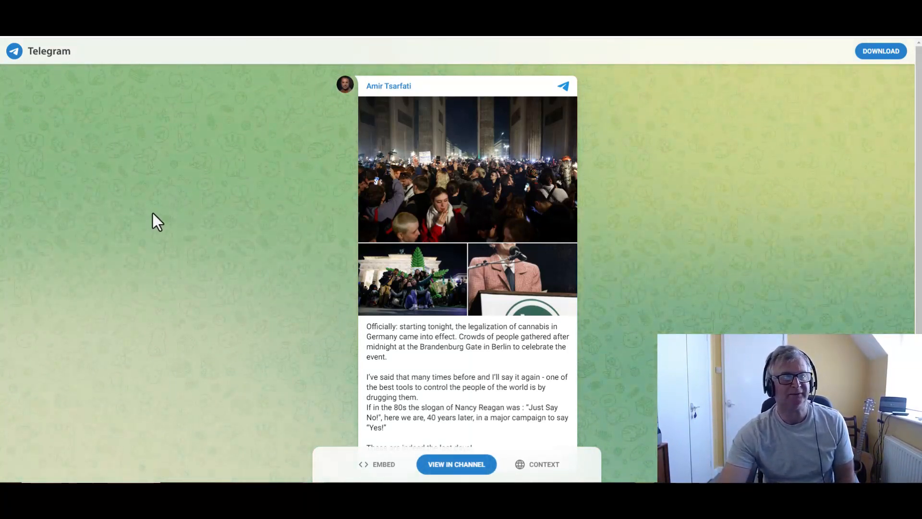
mouse_move(173, 202)
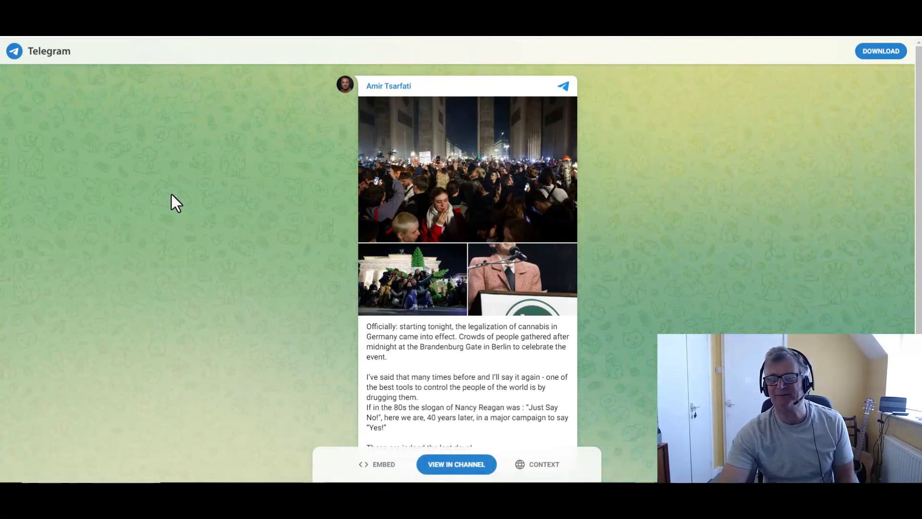
mouse_move(469, 232)
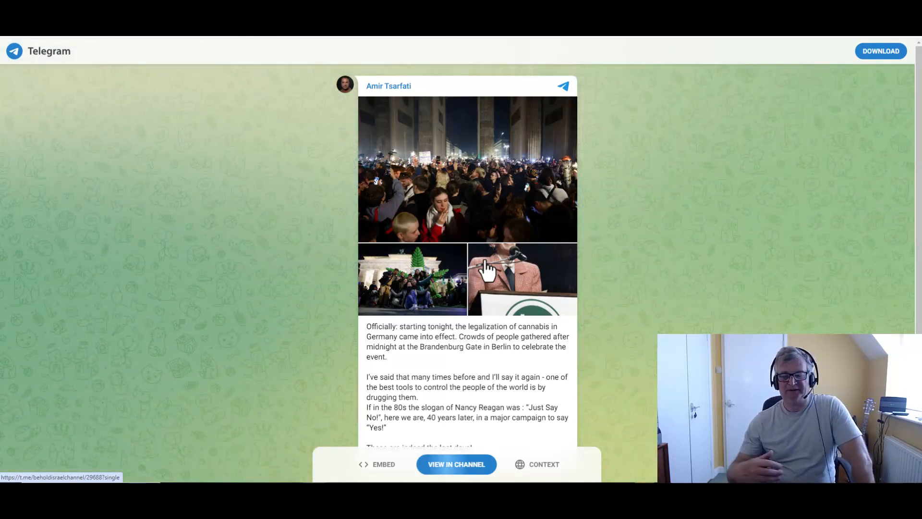
mouse_move(260, 145)
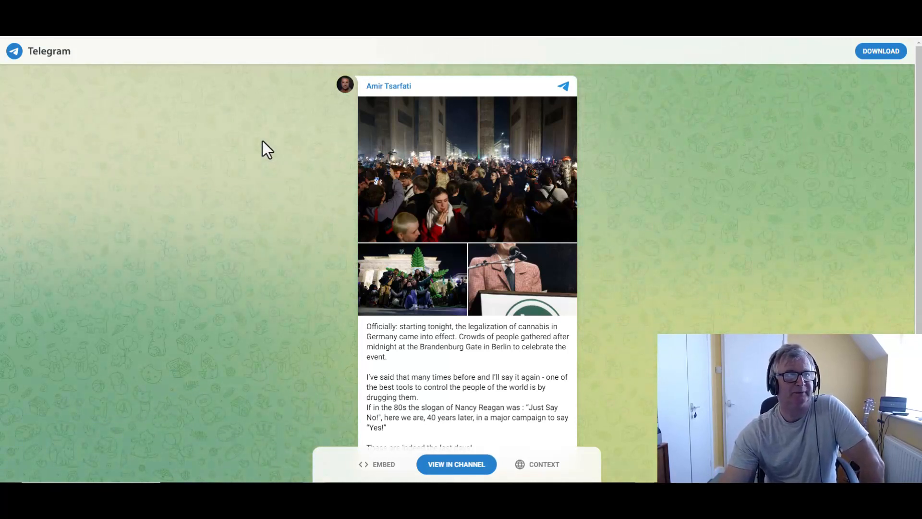
mouse_move(276, 99)
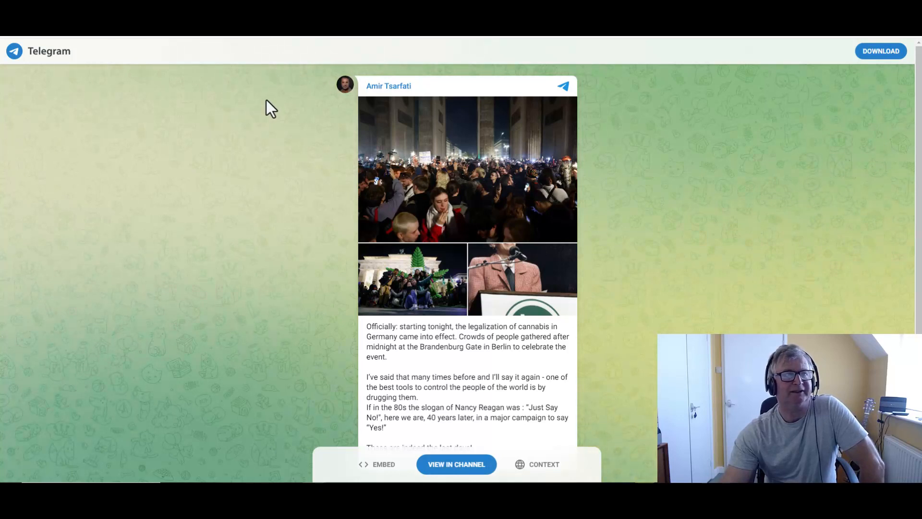
mouse_move(281, 84)
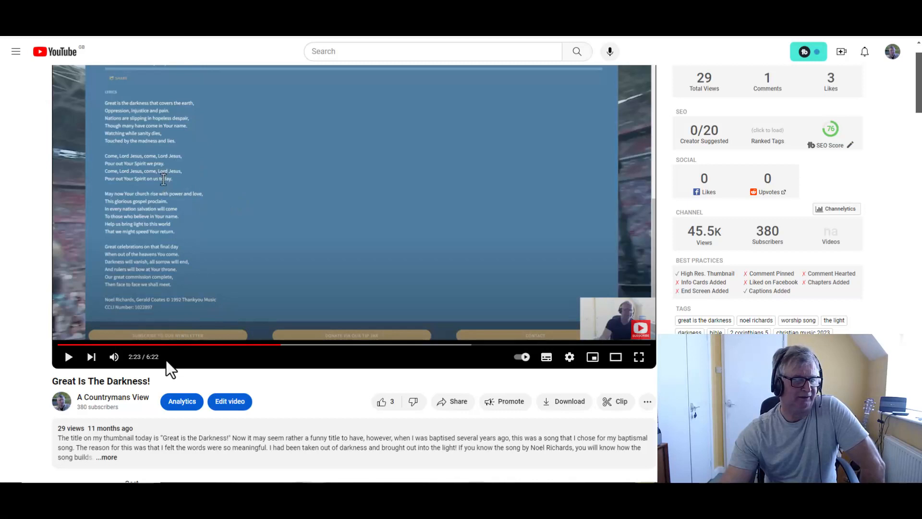
mouse_move(295, 79)
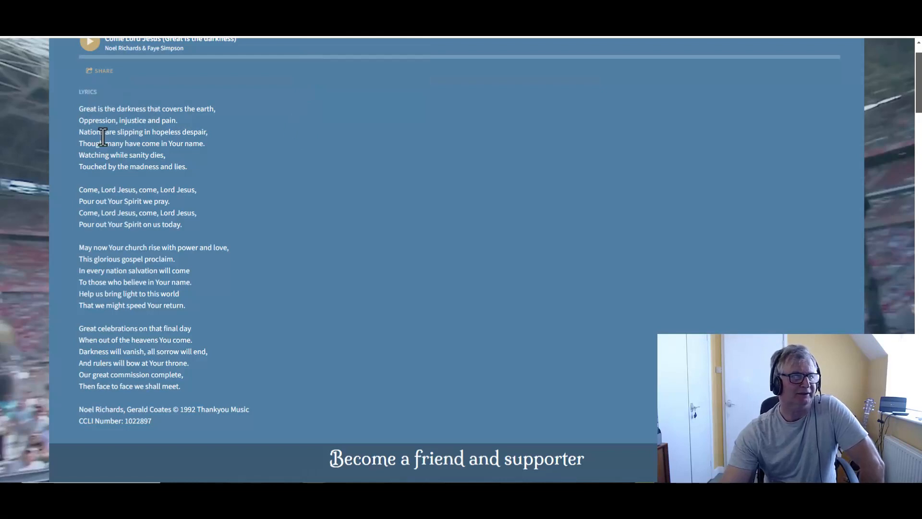
mouse_move(352, 136)
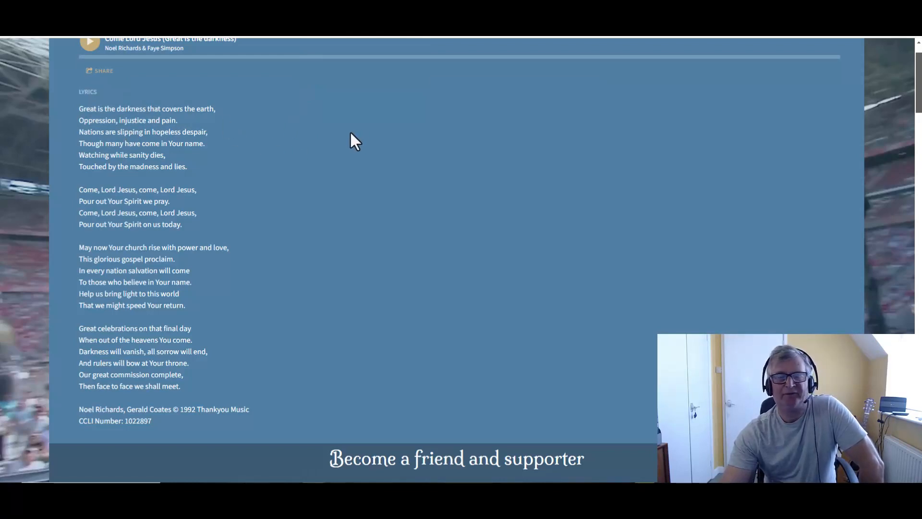
mouse_move(186, 146)
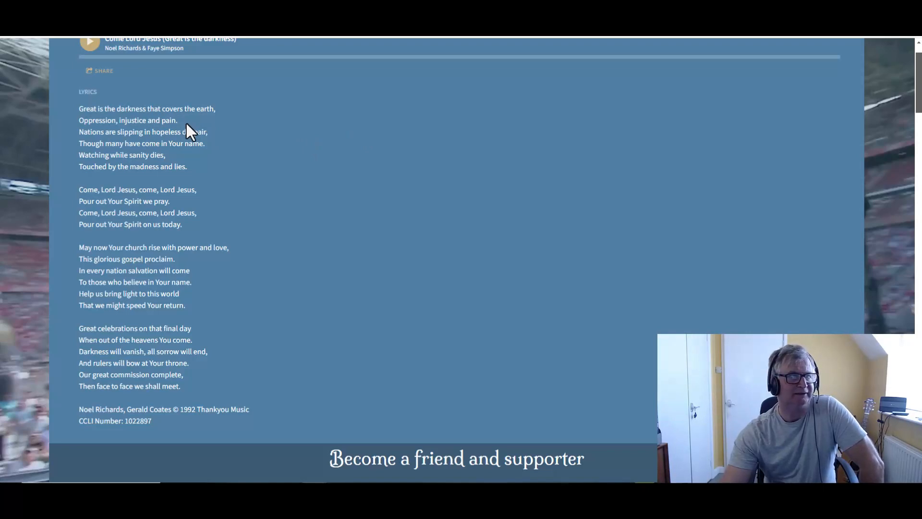
mouse_move(155, 131)
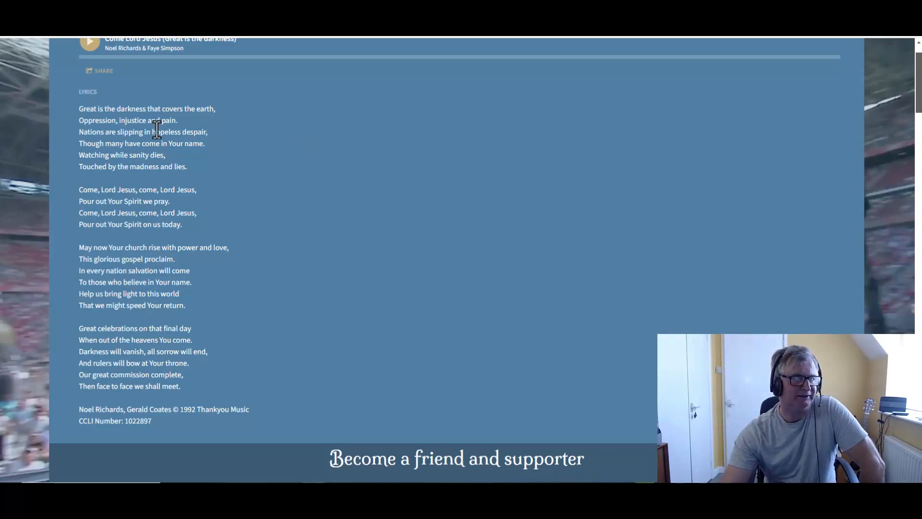
mouse_move(185, 143)
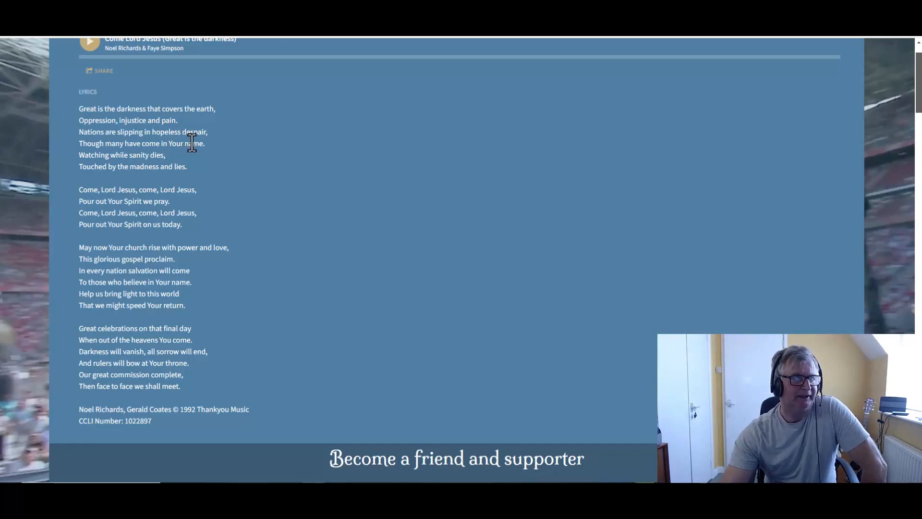
mouse_move(201, 155)
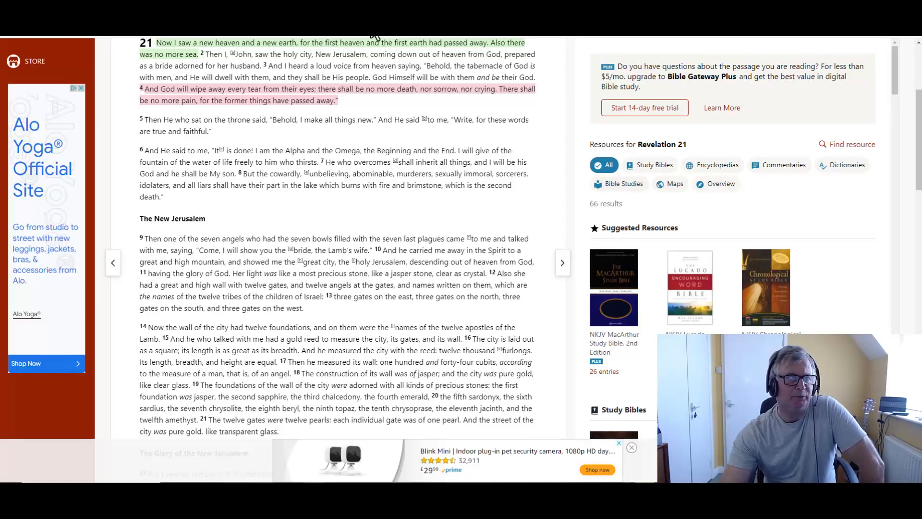
mouse_move(265, 100)
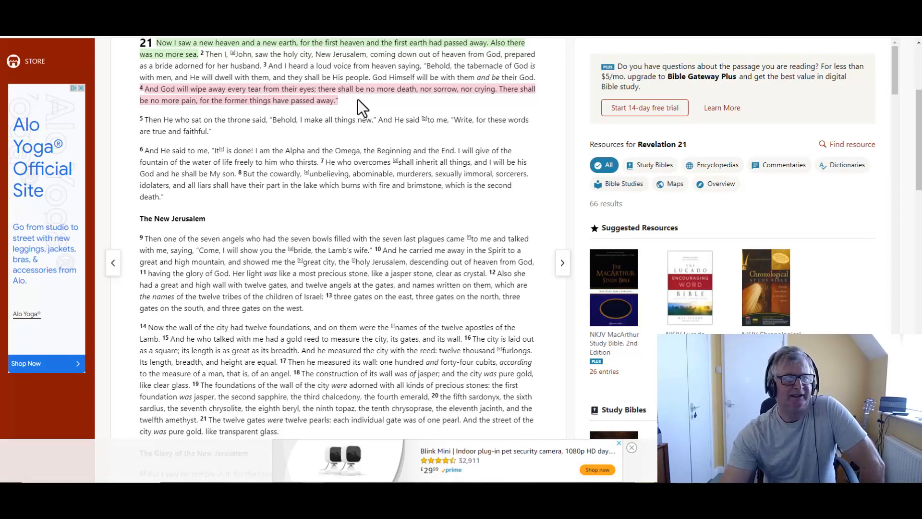
mouse_move(460, 104)
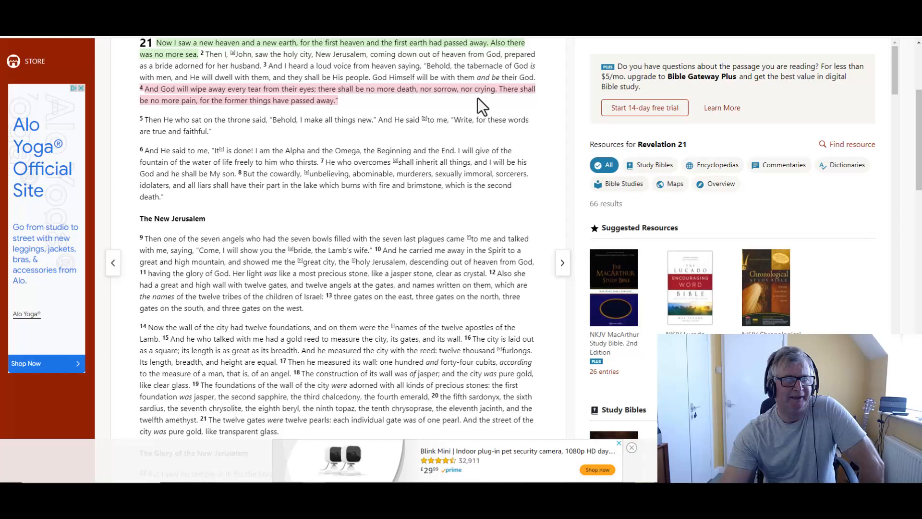
mouse_move(423, 124)
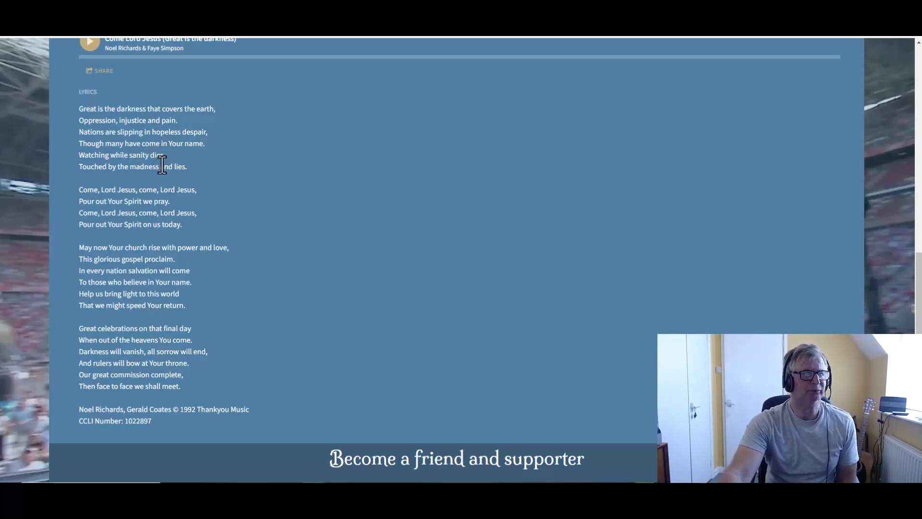
mouse_move(192, 175)
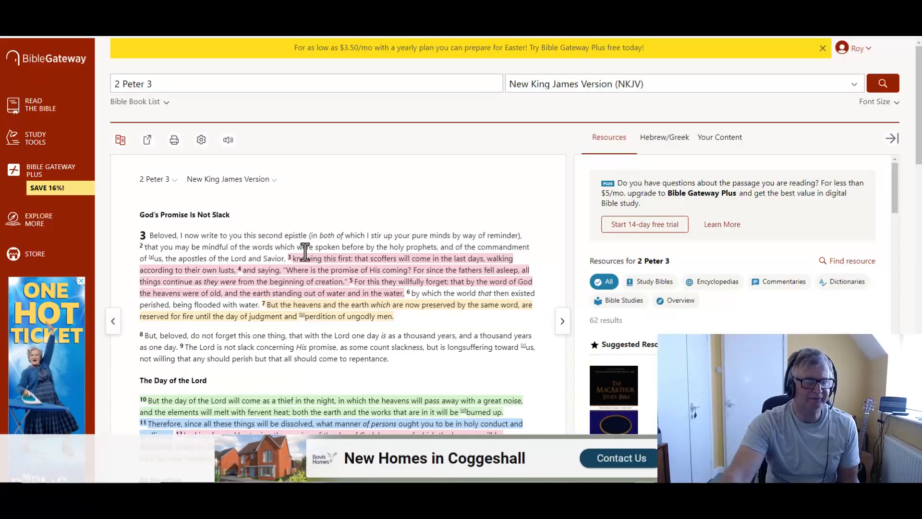
mouse_move(369, 270)
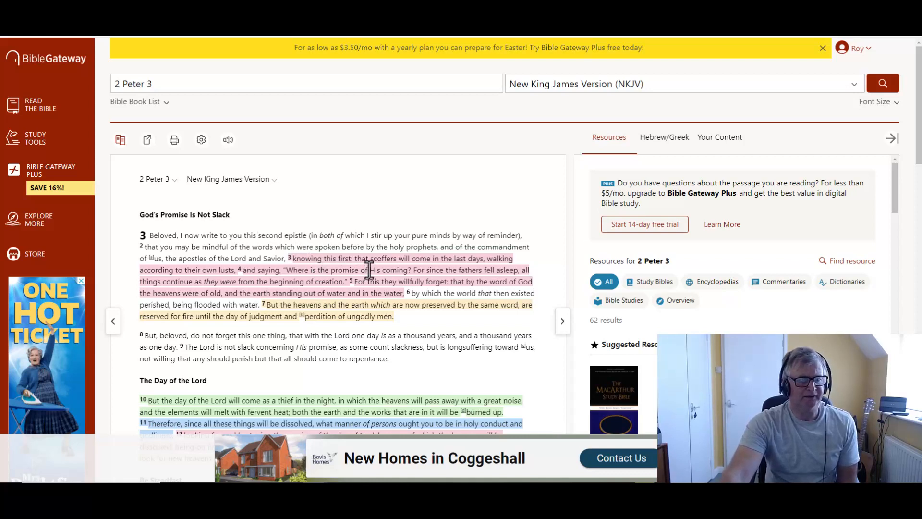
mouse_move(220, 231)
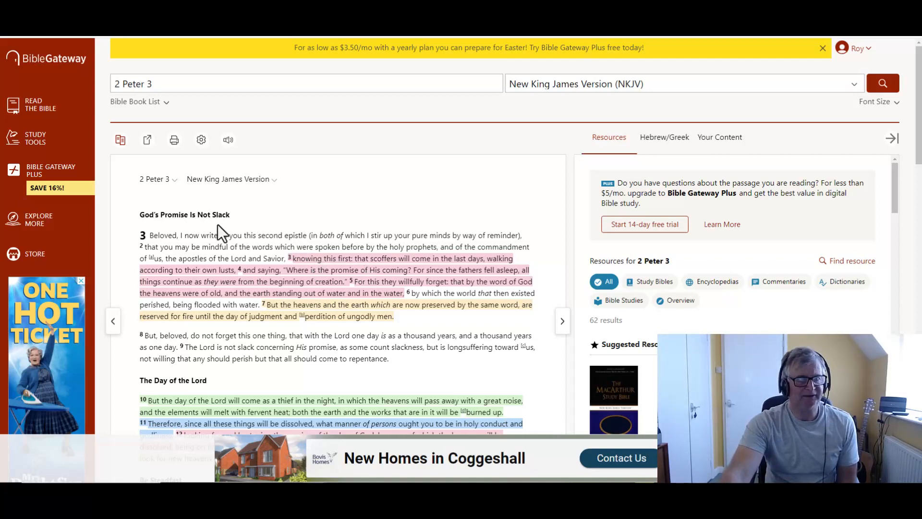
mouse_move(353, 270)
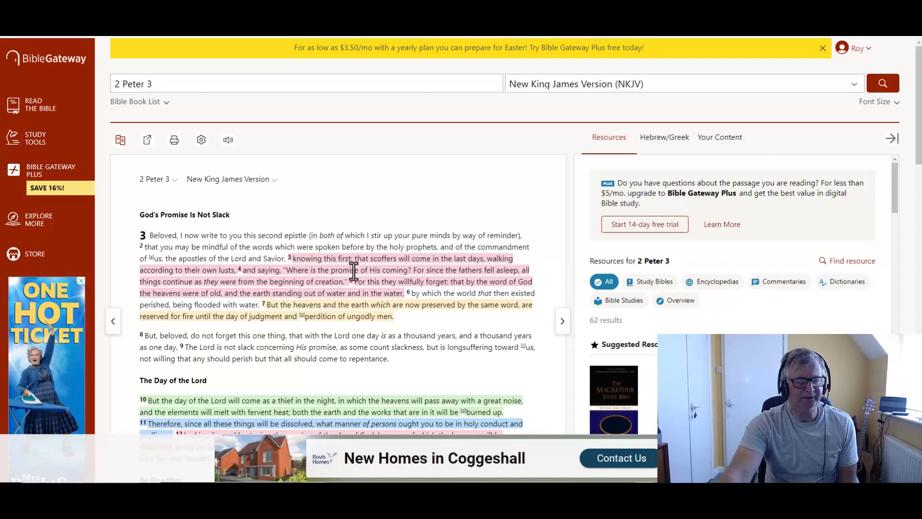
mouse_move(438, 284)
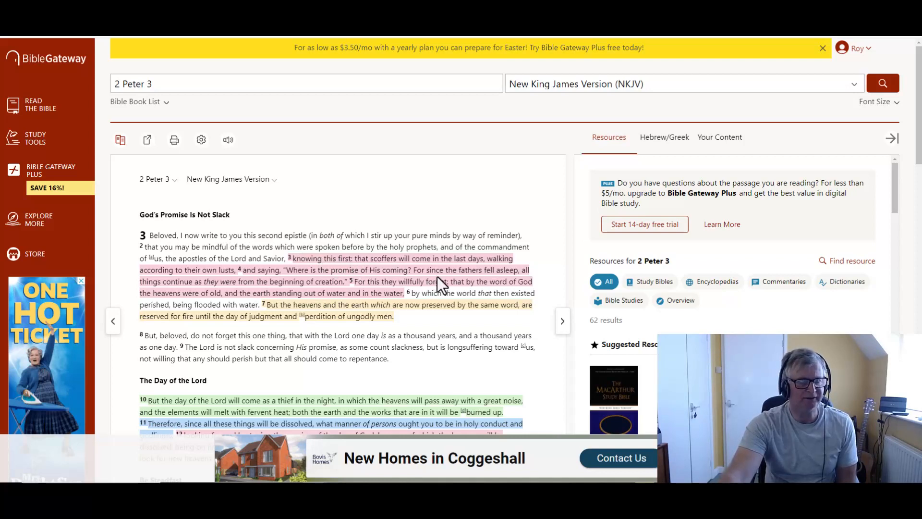
mouse_move(419, 282)
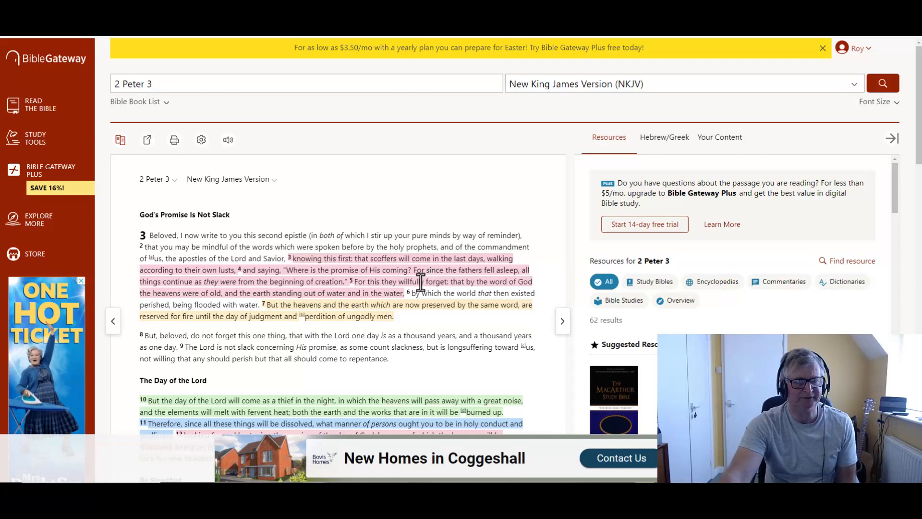
mouse_move(493, 286)
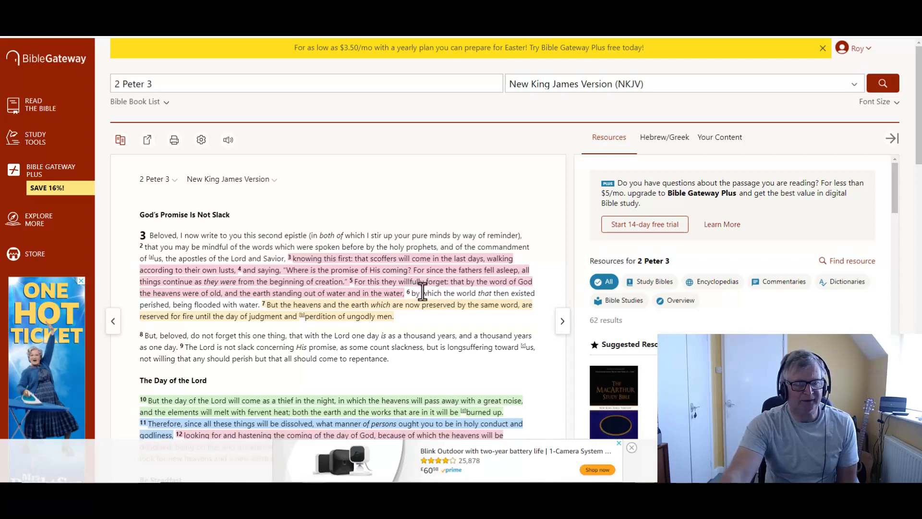
mouse_move(472, 292)
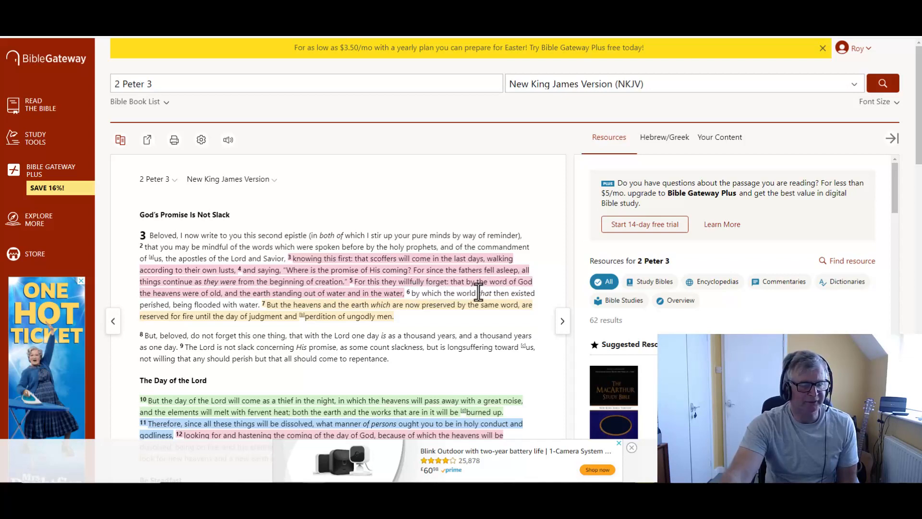
mouse_move(413, 310)
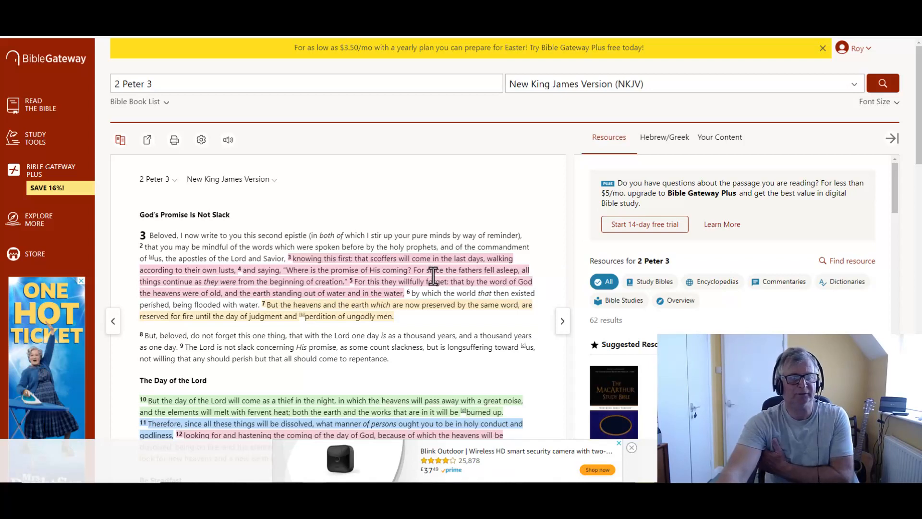
mouse_move(429, 277)
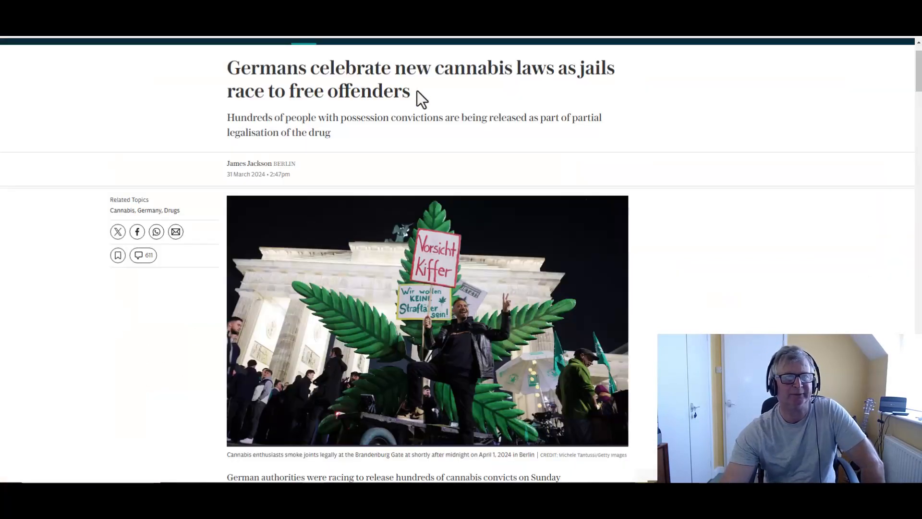
mouse_move(478, 124)
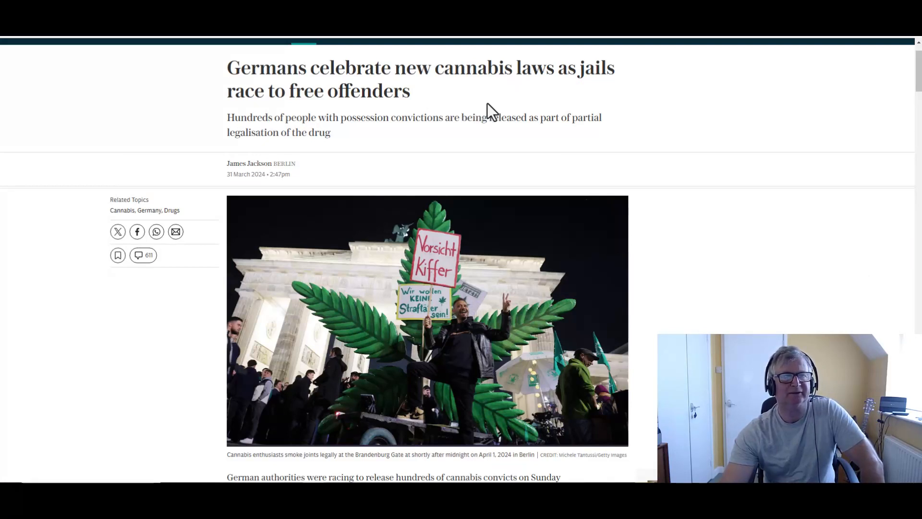
mouse_move(481, 106)
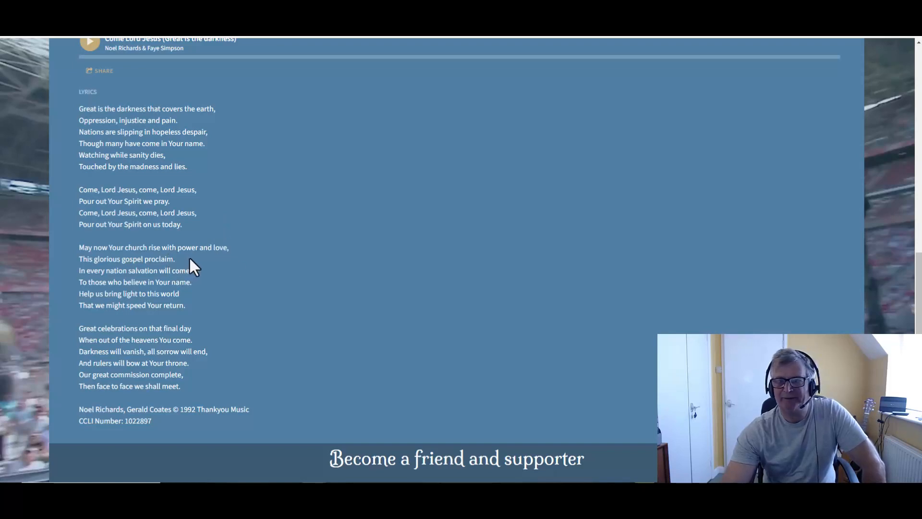
mouse_move(200, 278)
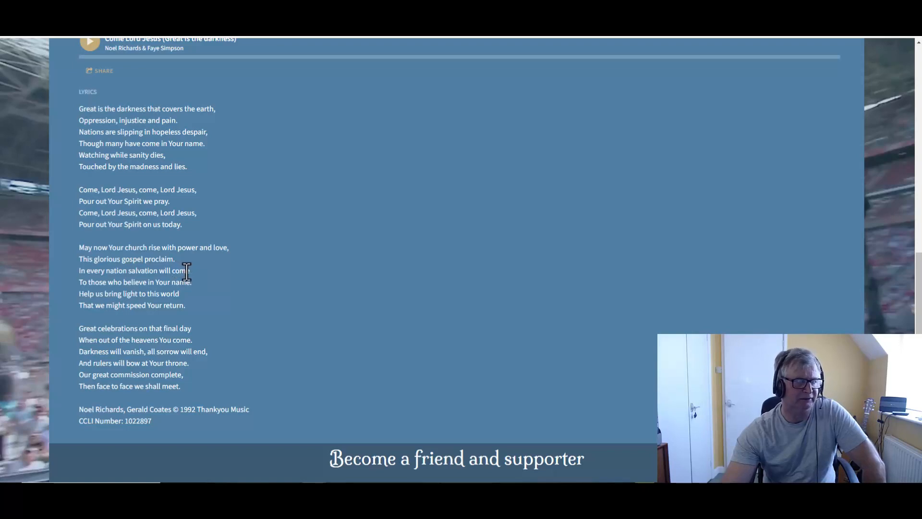
mouse_move(201, 290)
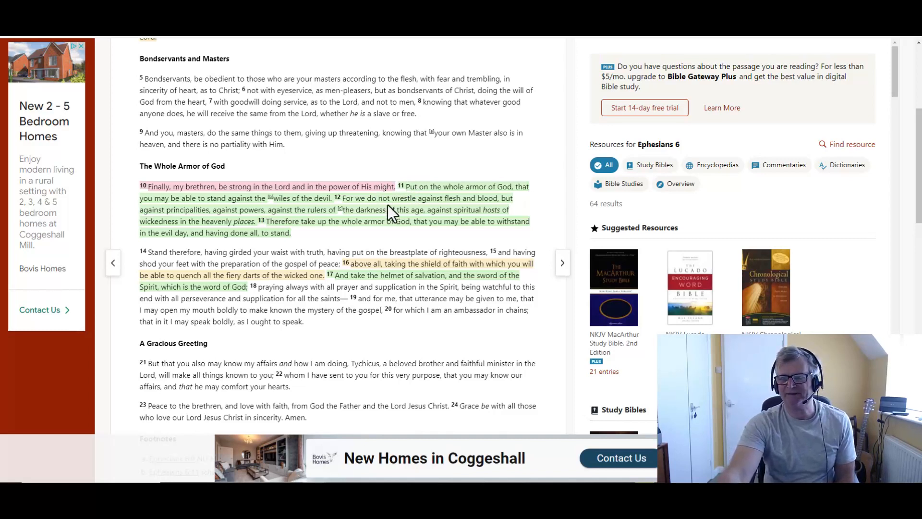
mouse_move(386, 237)
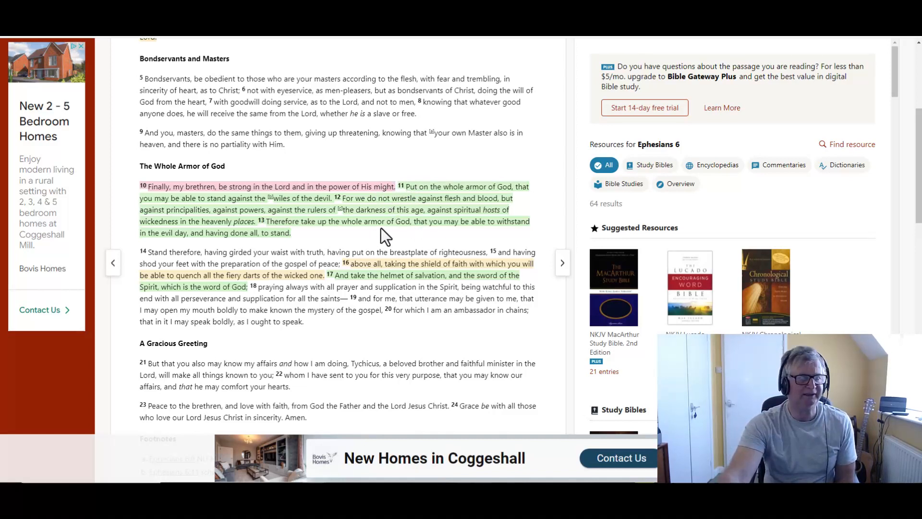
mouse_move(411, 232)
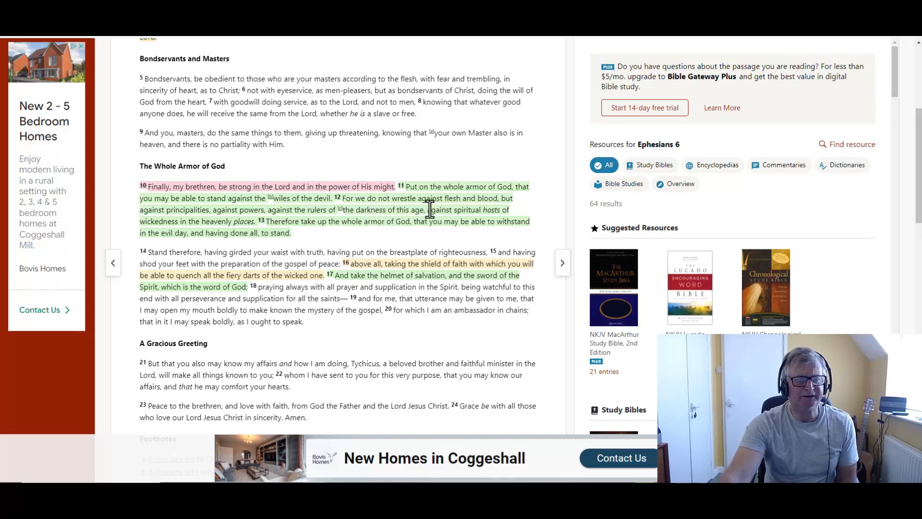
mouse_move(259, 223)
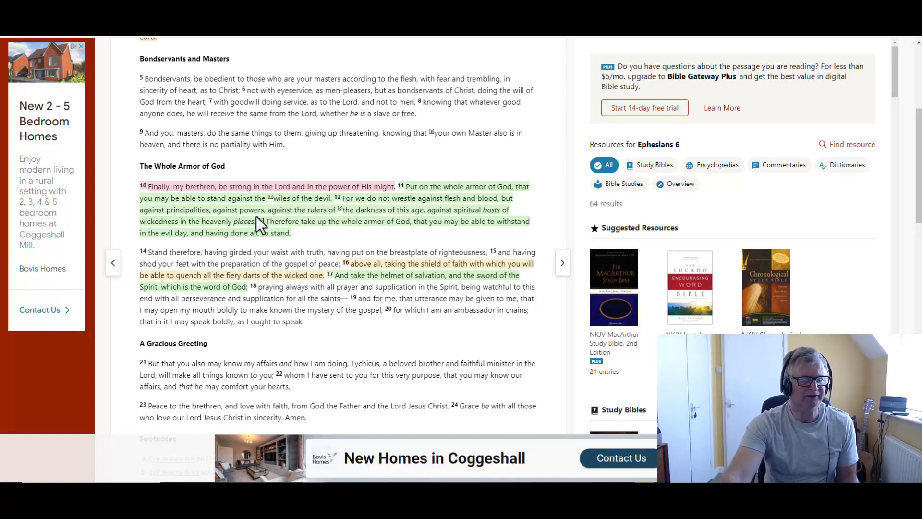
mouse_move(345, 228)
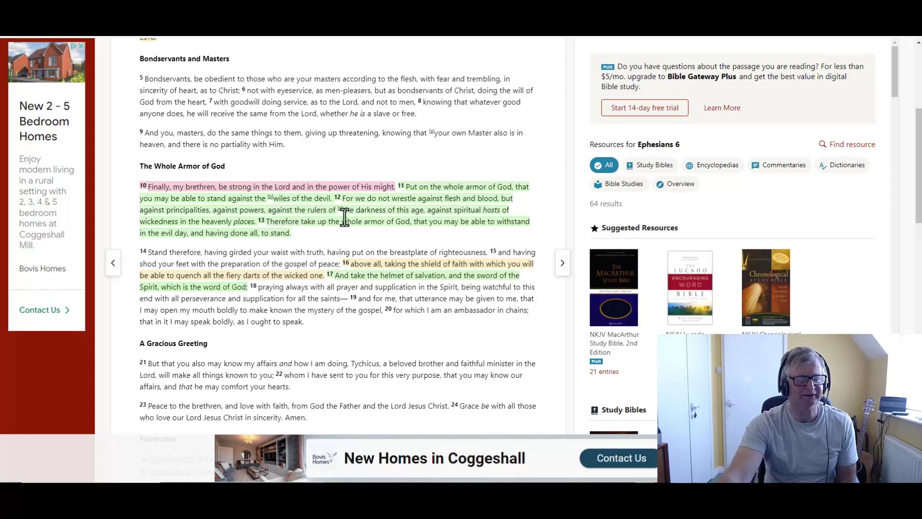
mouse_move(455, 222)
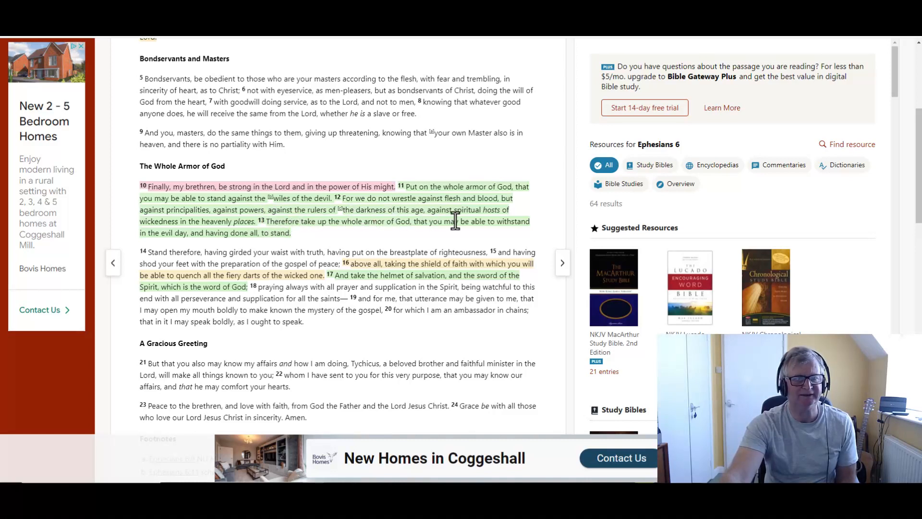
mouse_move(337, 223)
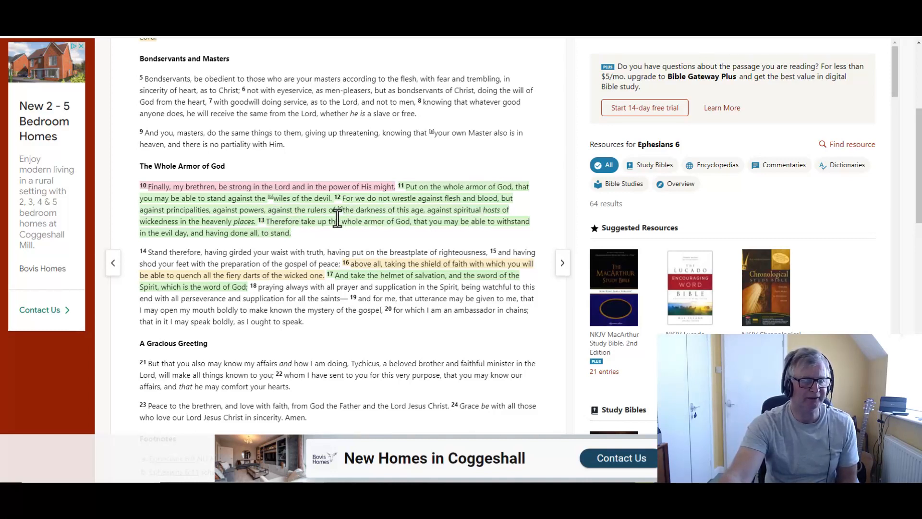
mouse_move(243, 226)
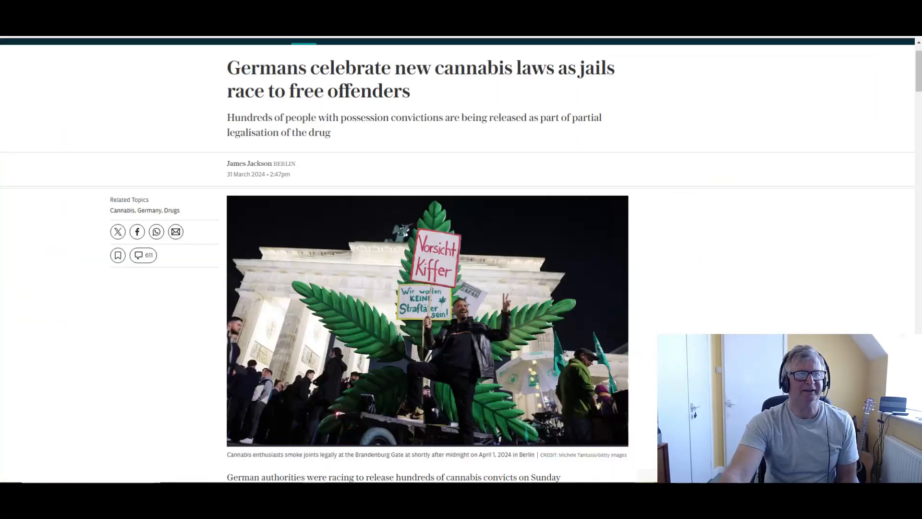
mouse_move(384, 153)
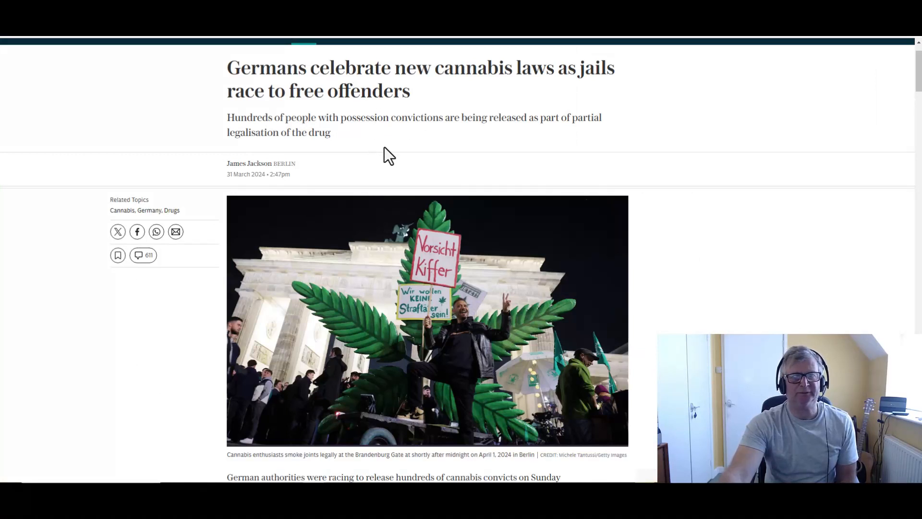
mouse_move(421, 72)
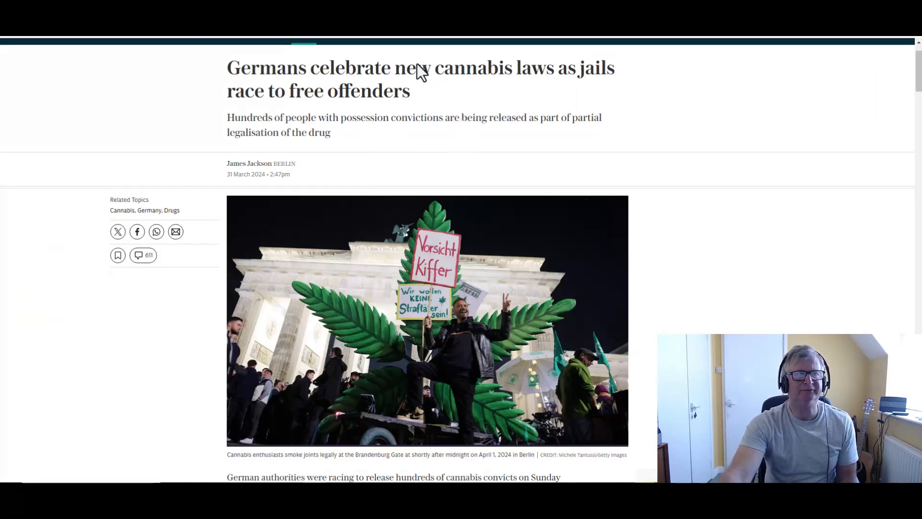
mouse_move(459, 106)
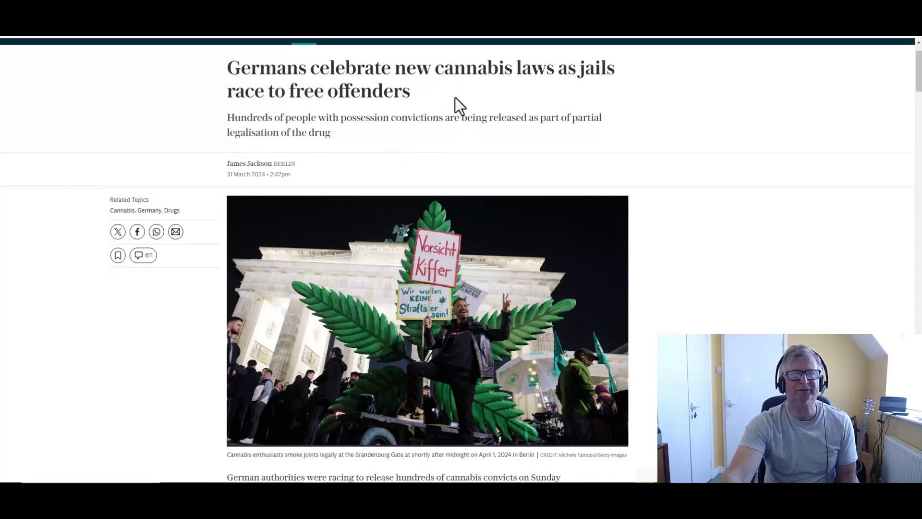
mouse_move(437, 97)
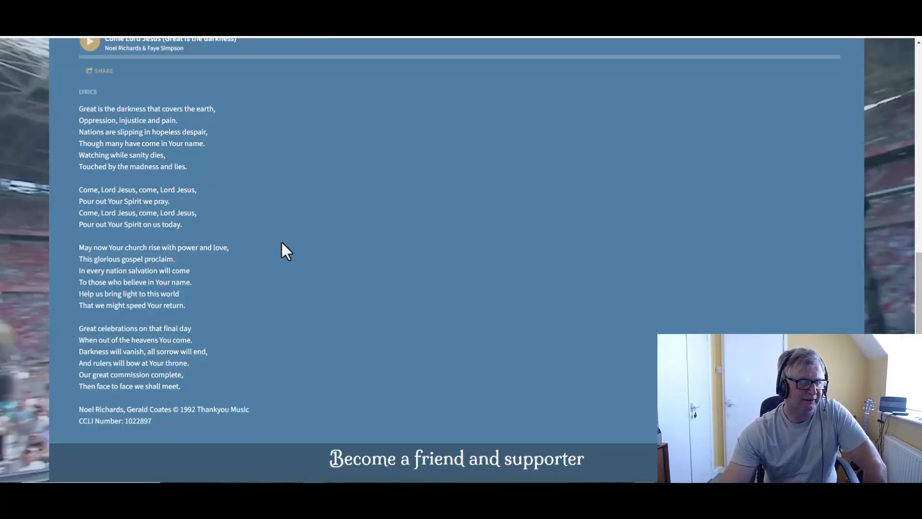
mouse_move(208, 297)
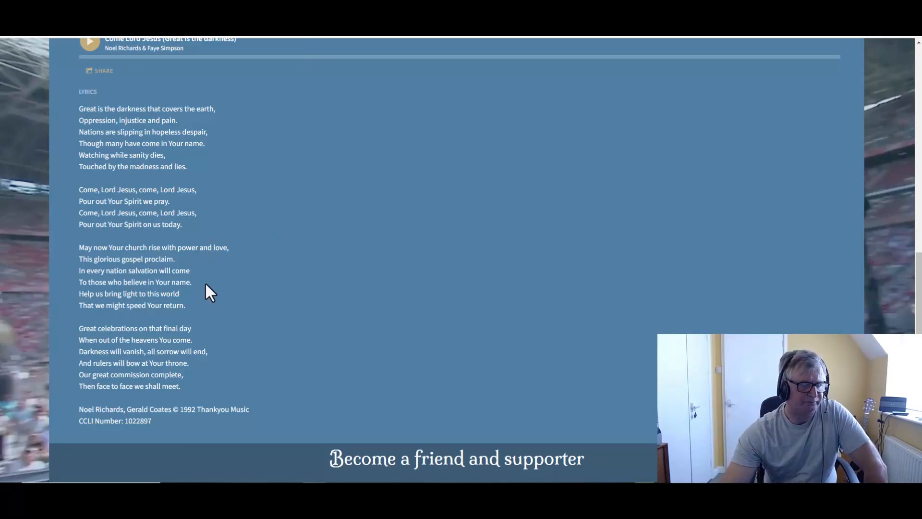
mouse_move(191, 304)
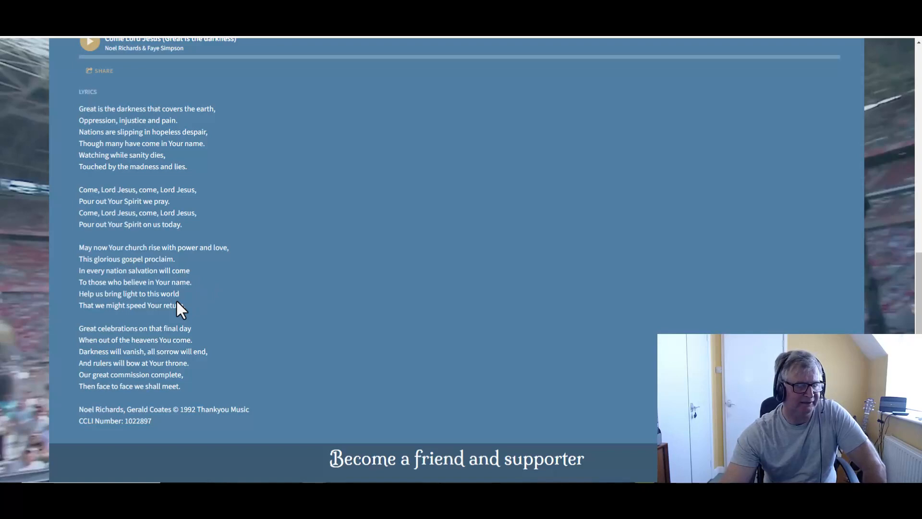
mouse_move(202, 321)
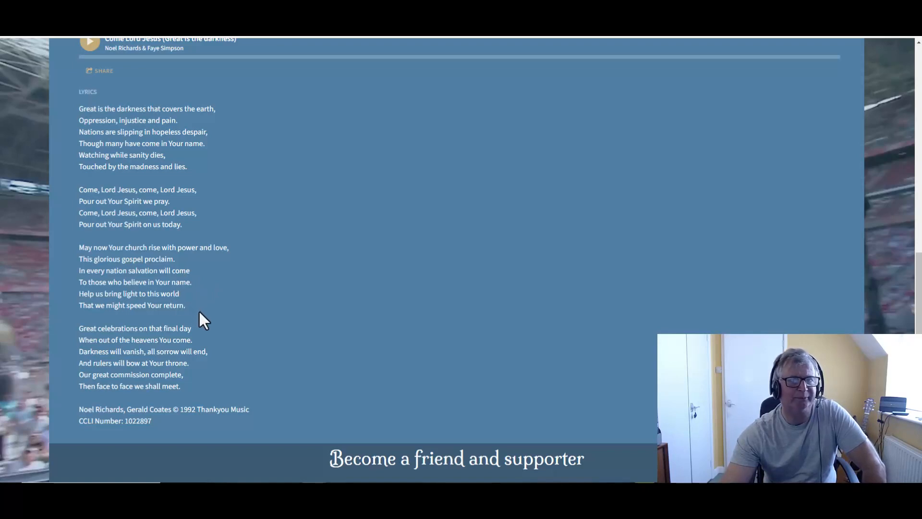
mouse_move(581, 50)
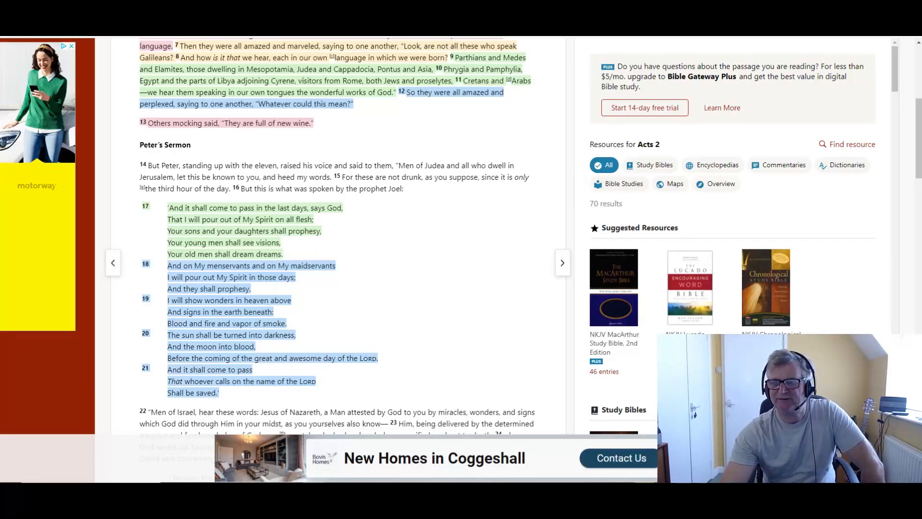
mouse_move(244, 180)
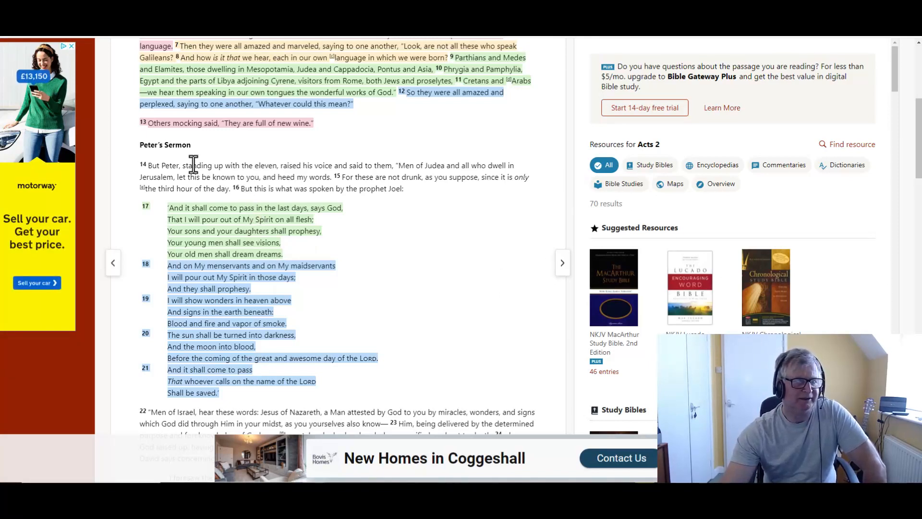
mouse_move(411, 253)
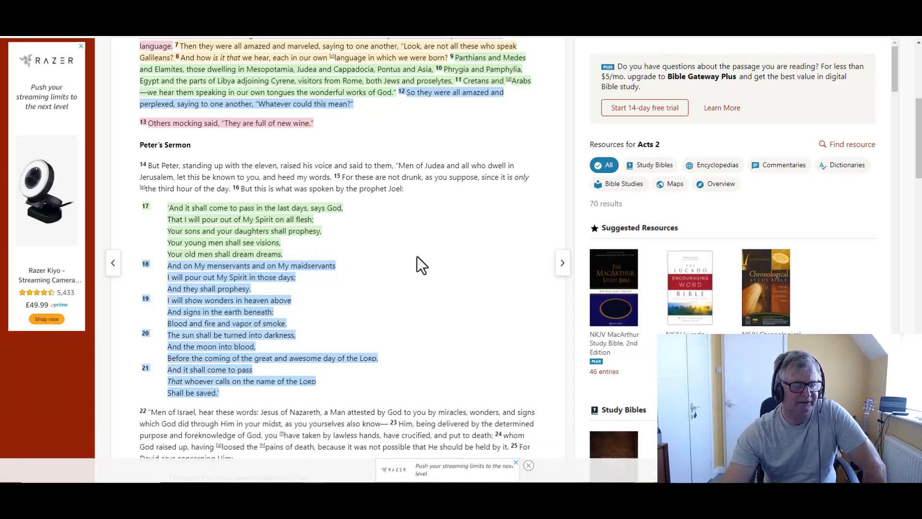
mouse_move(403, 298)
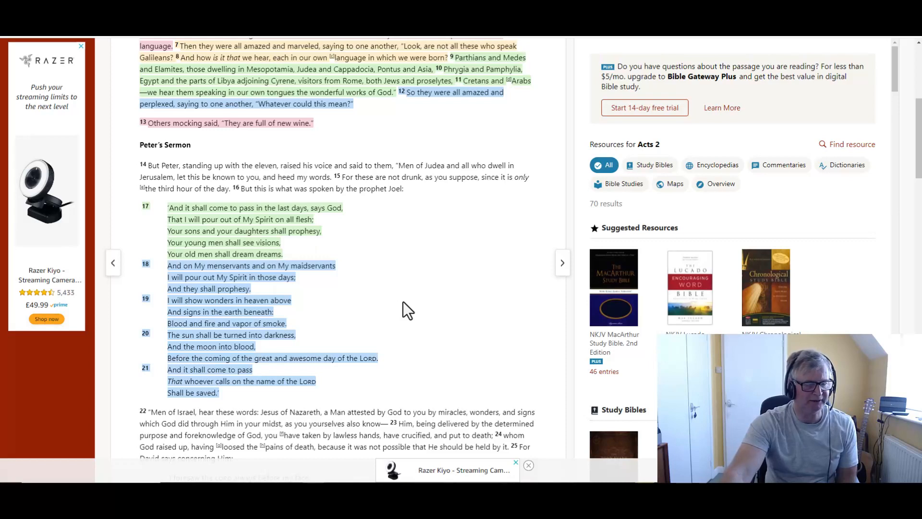
mouse_move(417, 359)
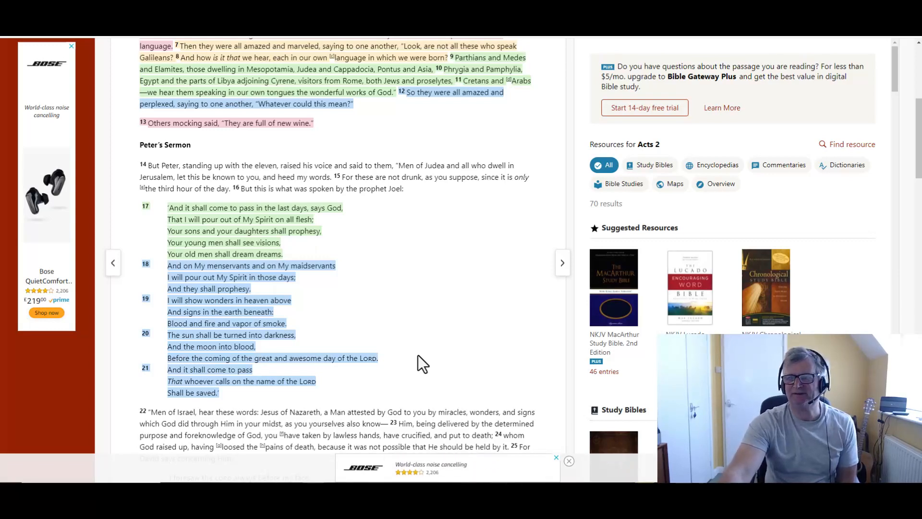
mouse_move(429, 143)
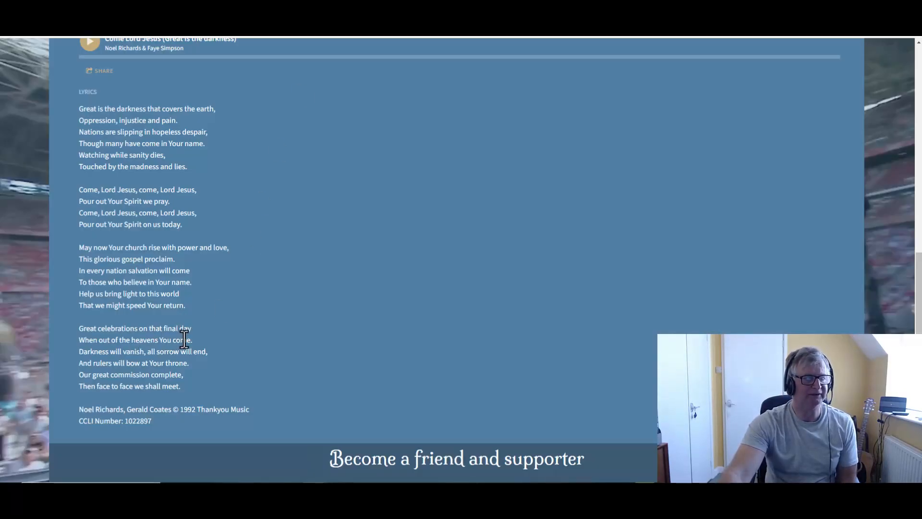
mouse_move(196, 352)
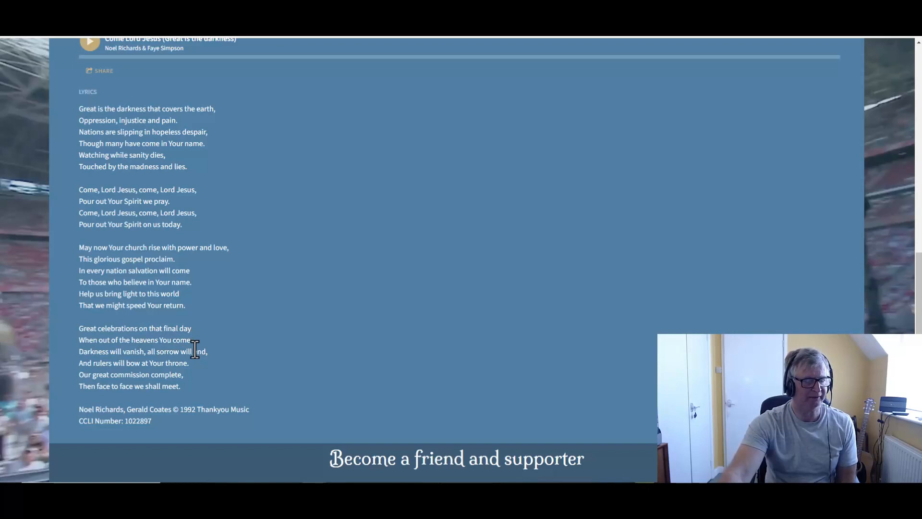
mouse_move(197, 373)
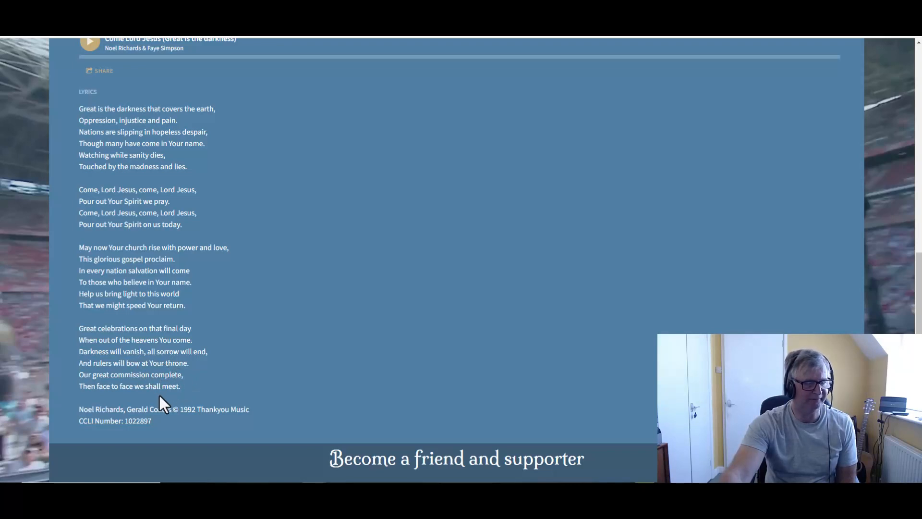
mouse_move(175, 403)
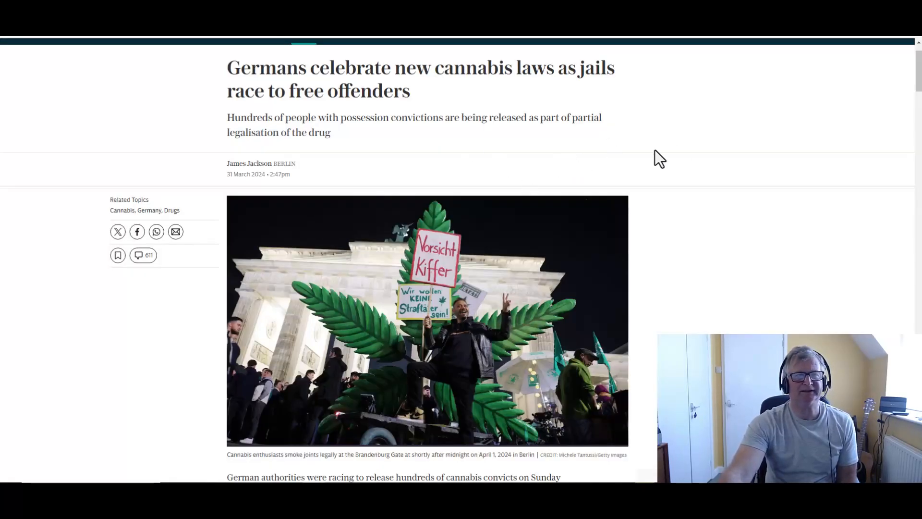
mouse_move(695, 138)
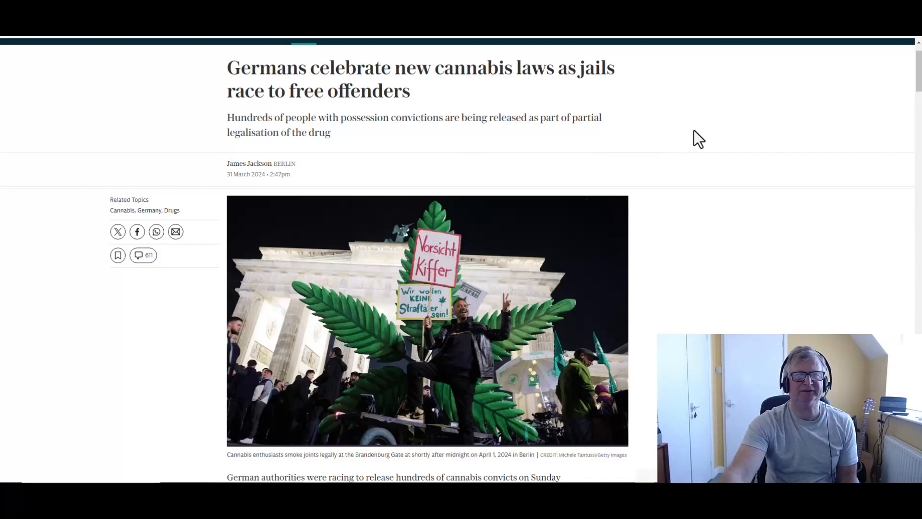
mouse_move(694, 129)
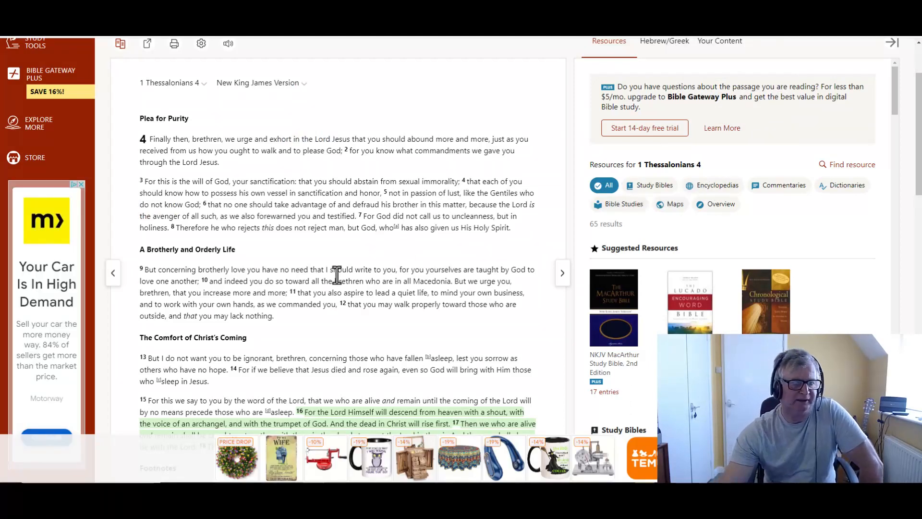
scroll("down", 3)
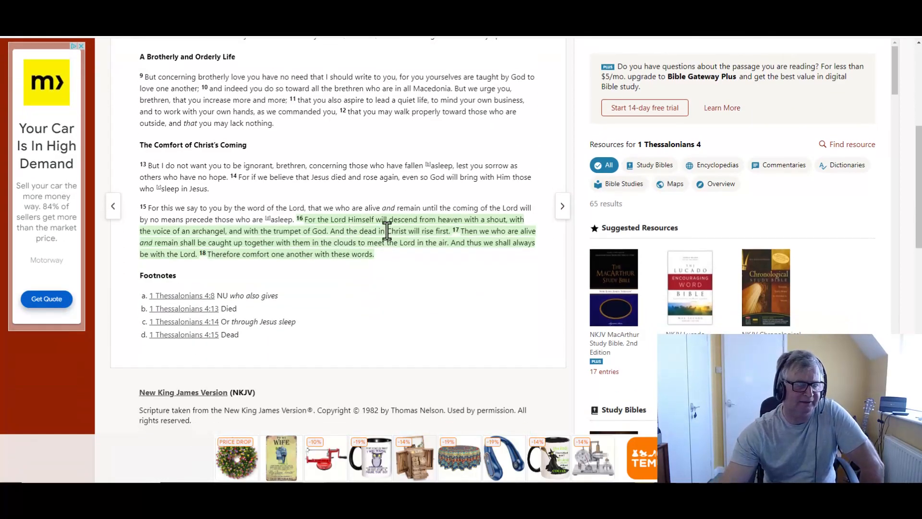
mouse_move(425, 244)
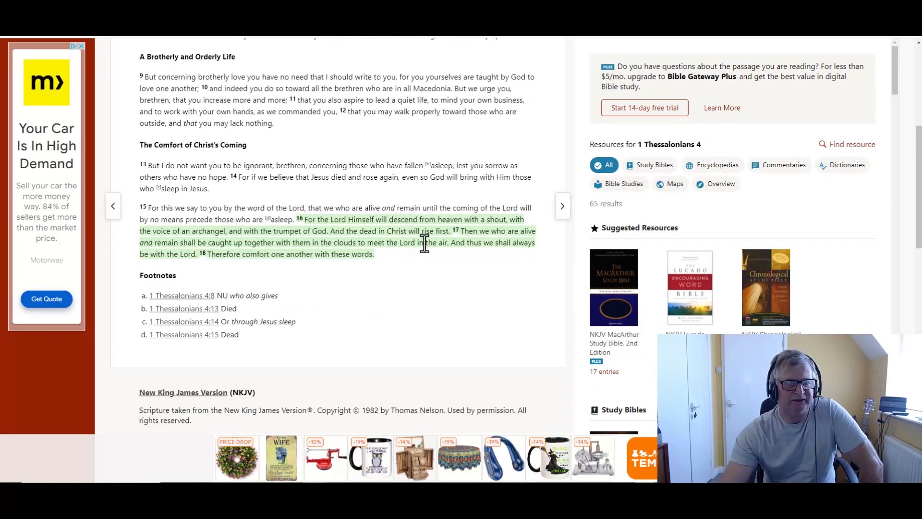
mouse_move(460, 271)
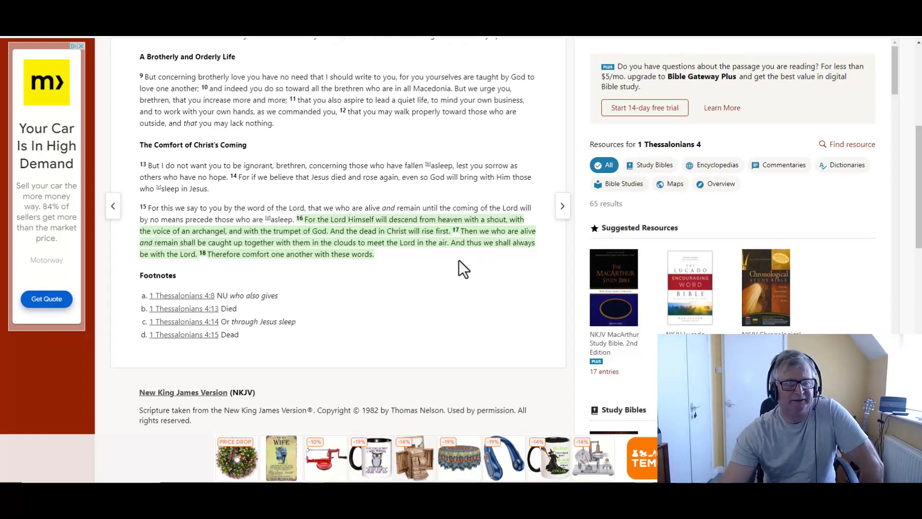
mouse_move(468, 267)
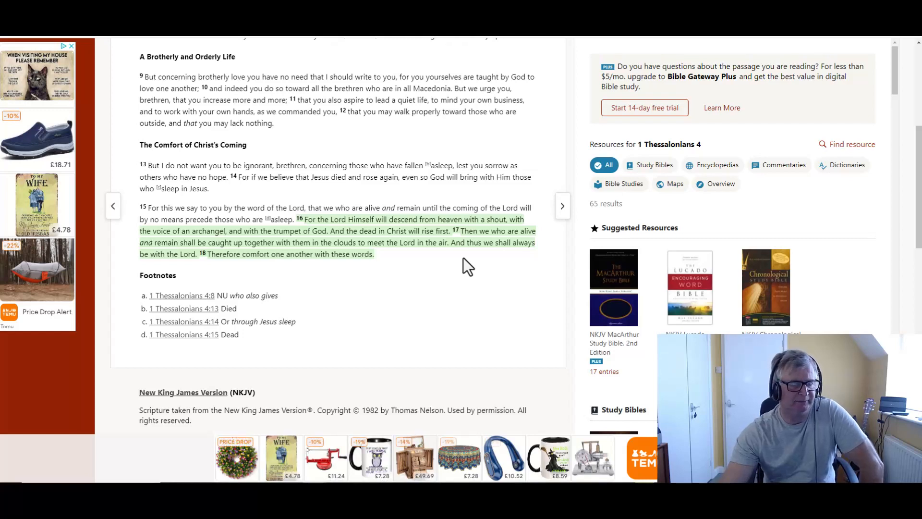
mouse_move(385, 279)
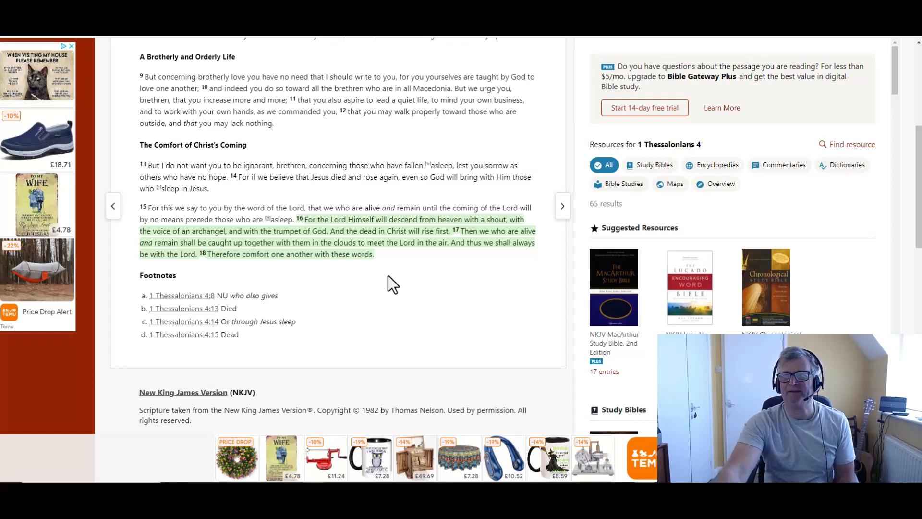
mouse_move(433, 158)
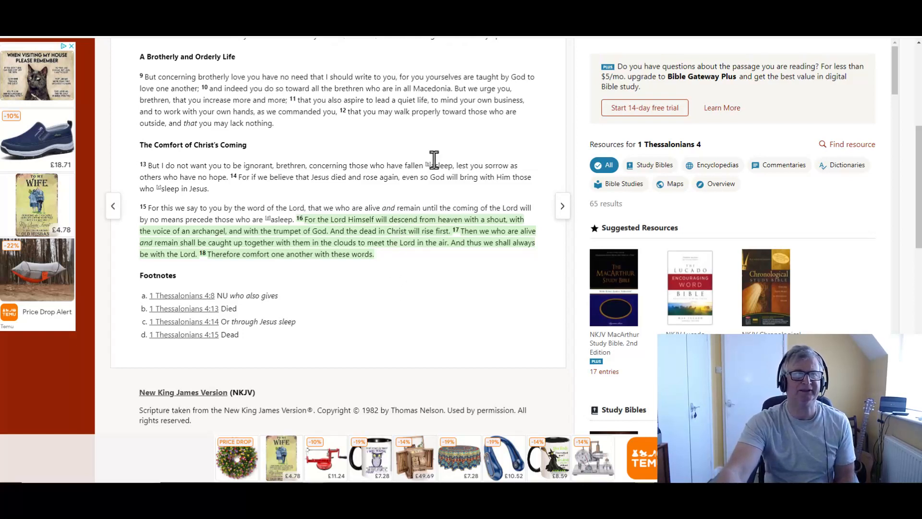
mouse_move(450, 219)
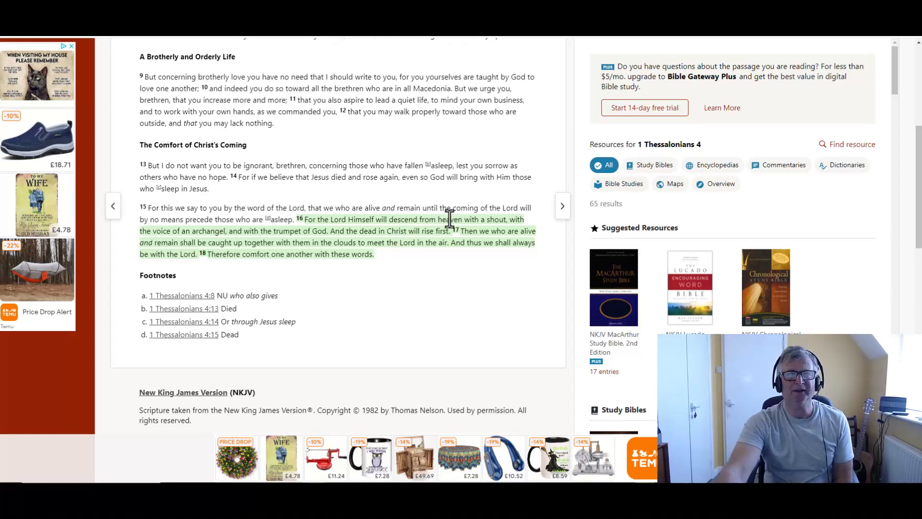
mouse_move(460, 225)
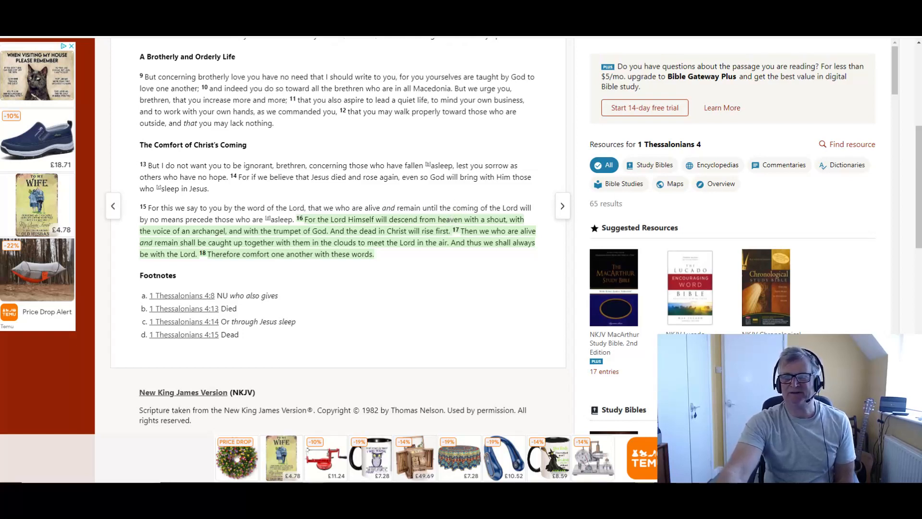
mouse_move(406, 307)
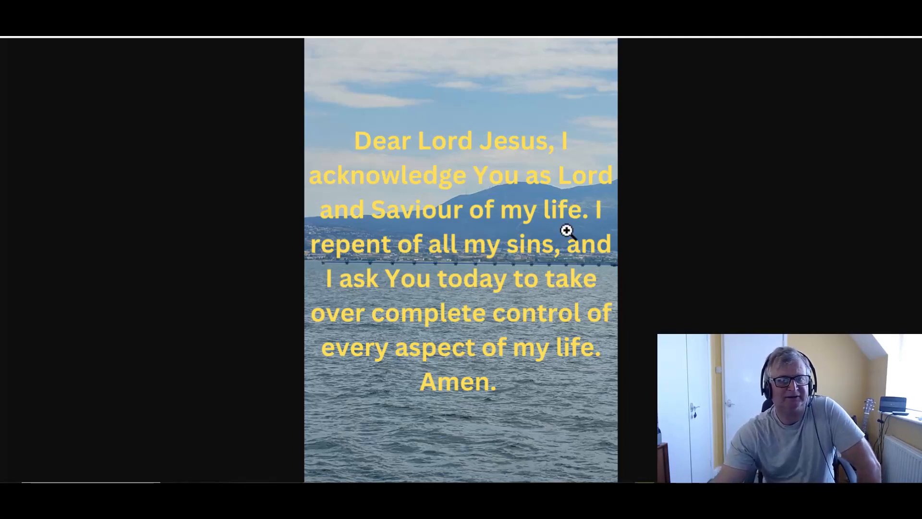
mouse_move(591, 257)
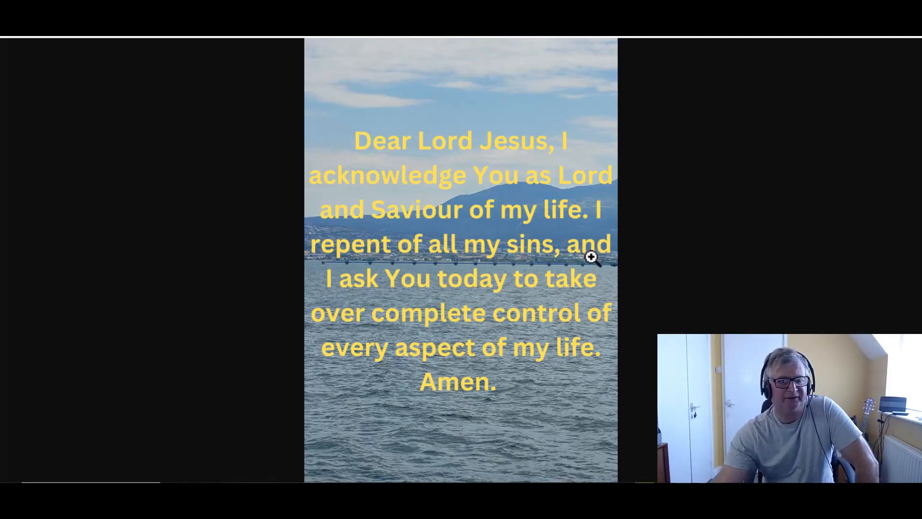
mouse_move(684, 215)
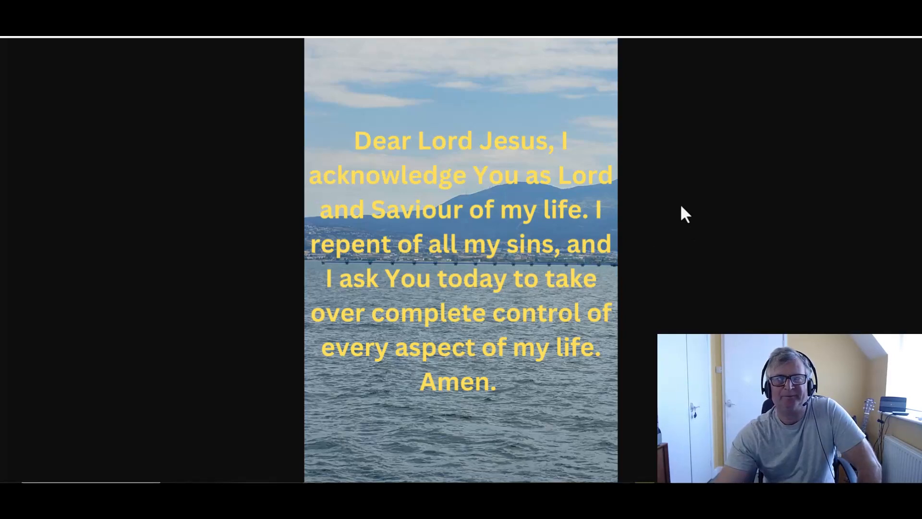
mouse_move(726, 195)
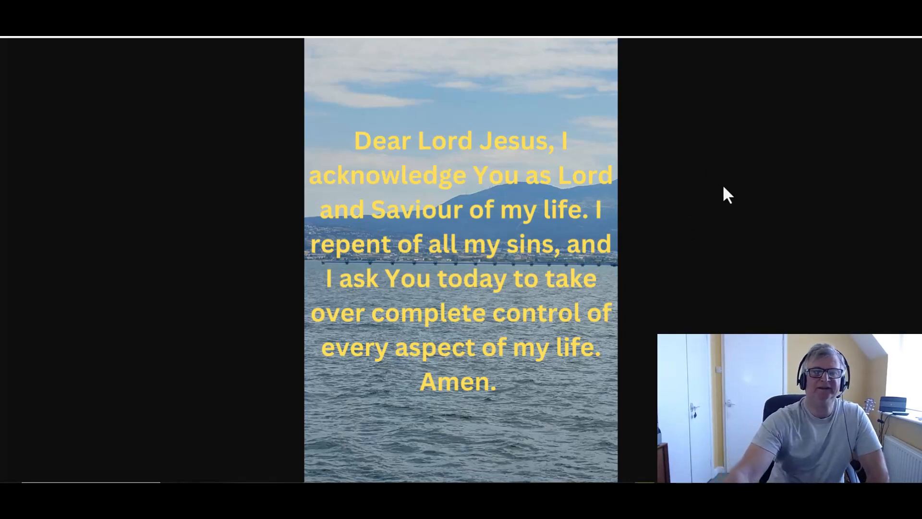